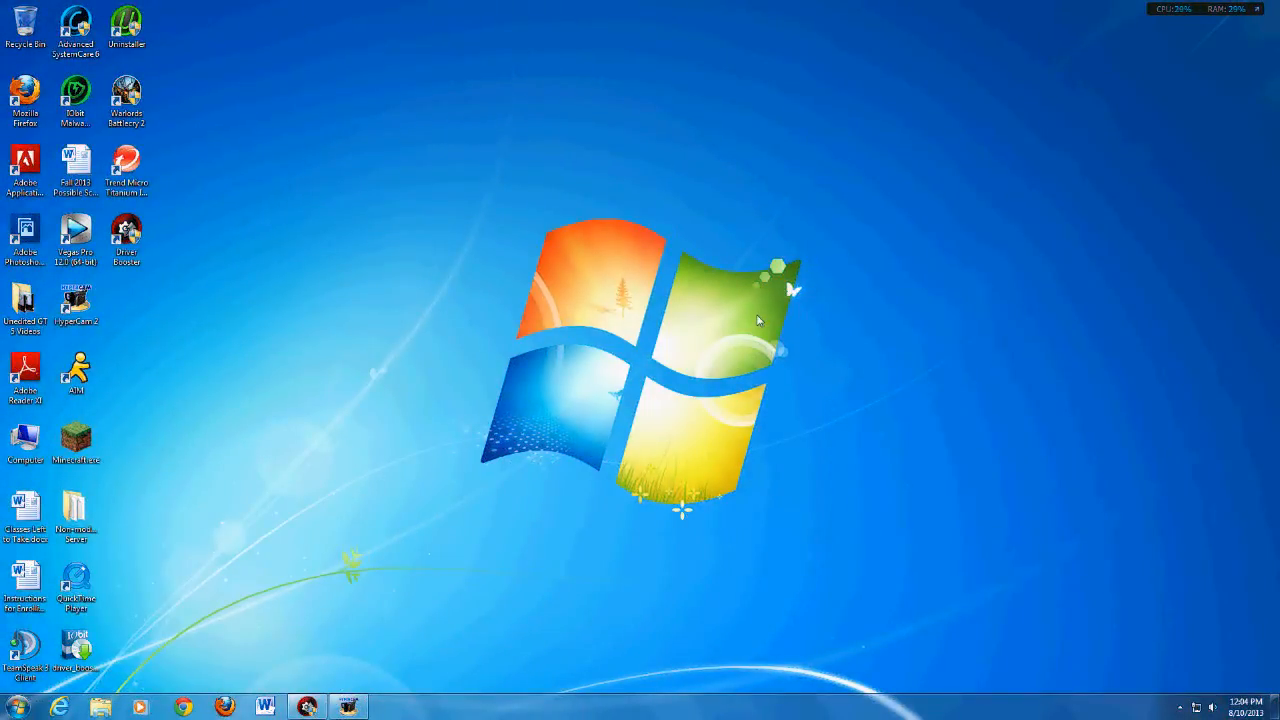
pyautogui.moveTo(678, 320)
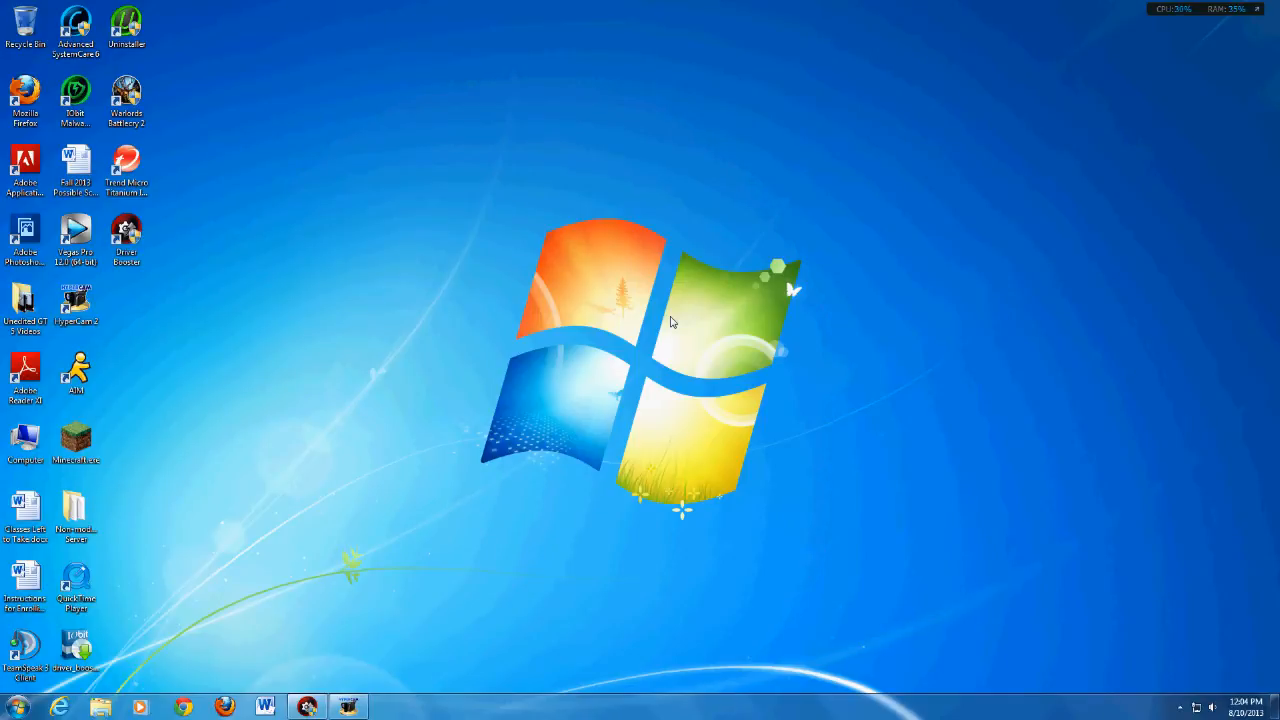
pyautogui.moveTo(360, 256)
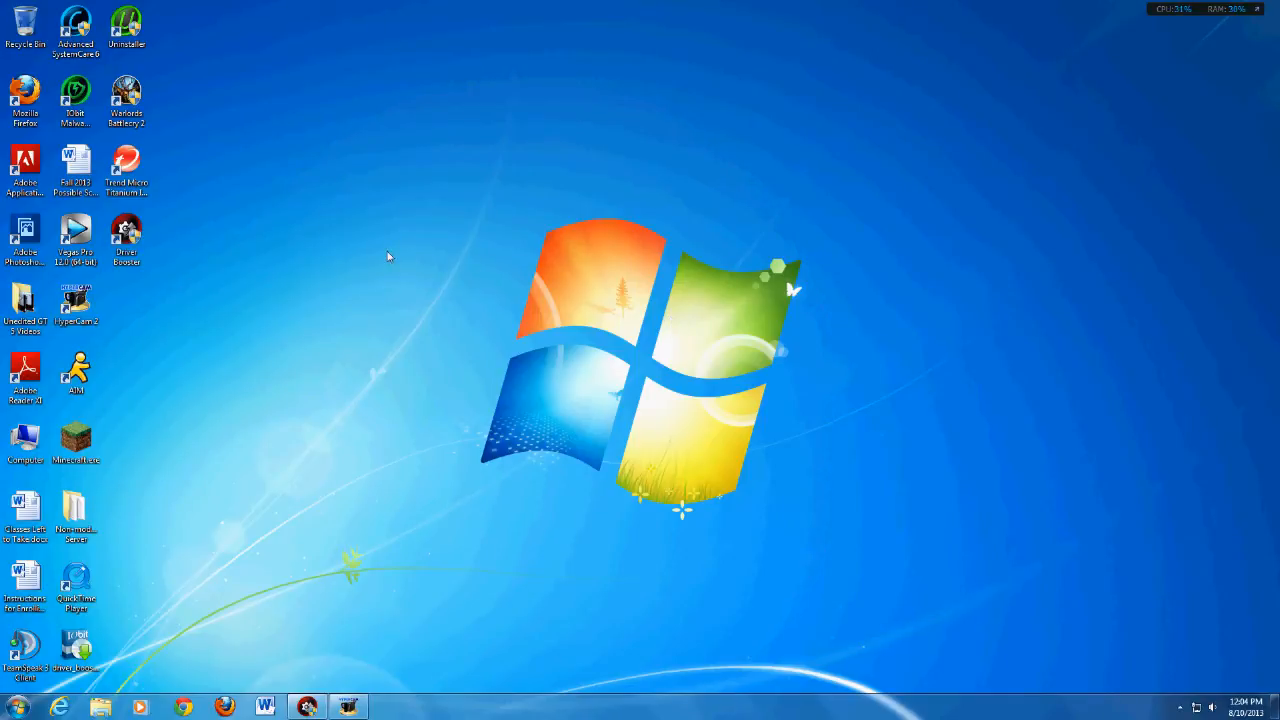
pyautogui.moveTo(350, 290)
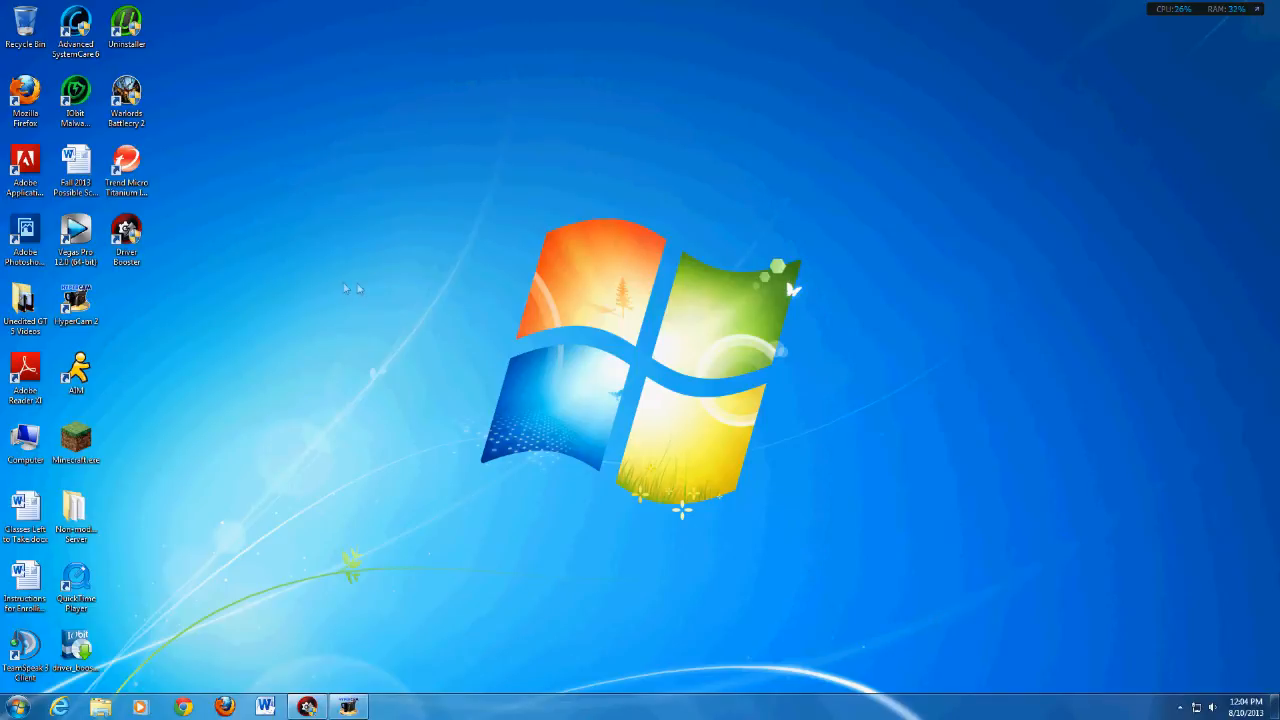
# Launch Driver Booster from its desktop shortcut.
pyautogui.click(126, 238)
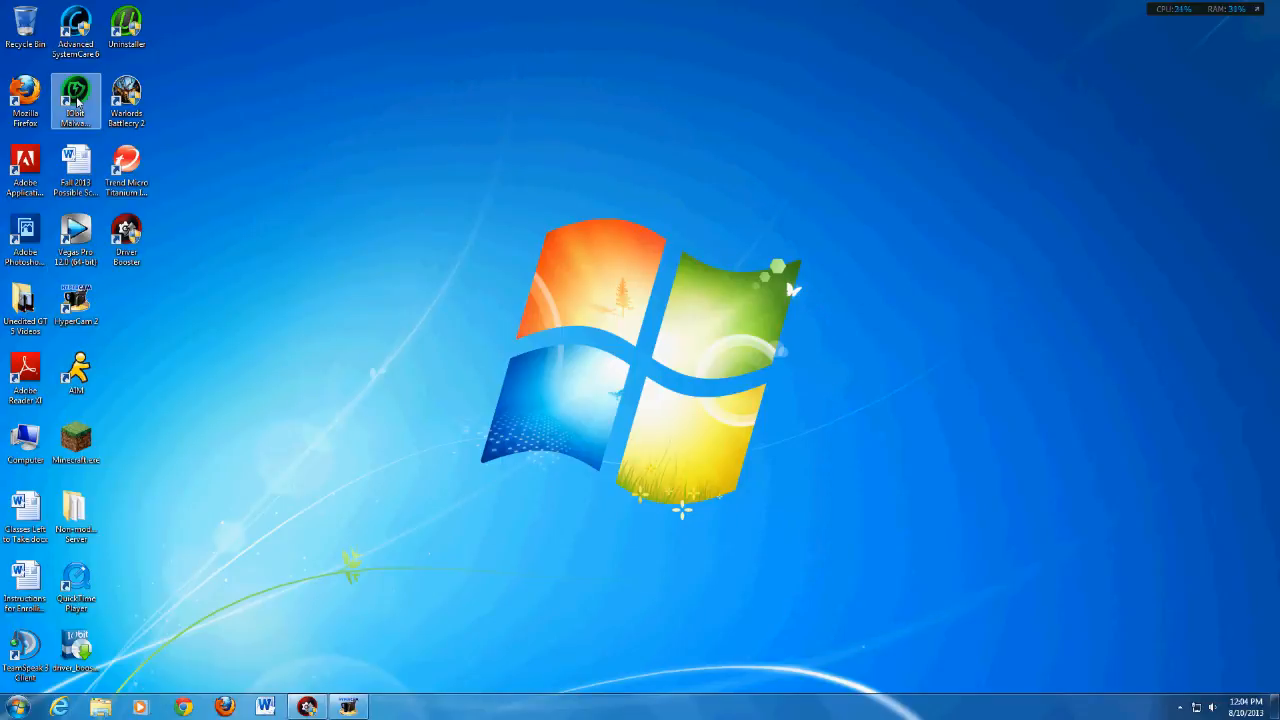
pyautogui.moveTo(388, 464)
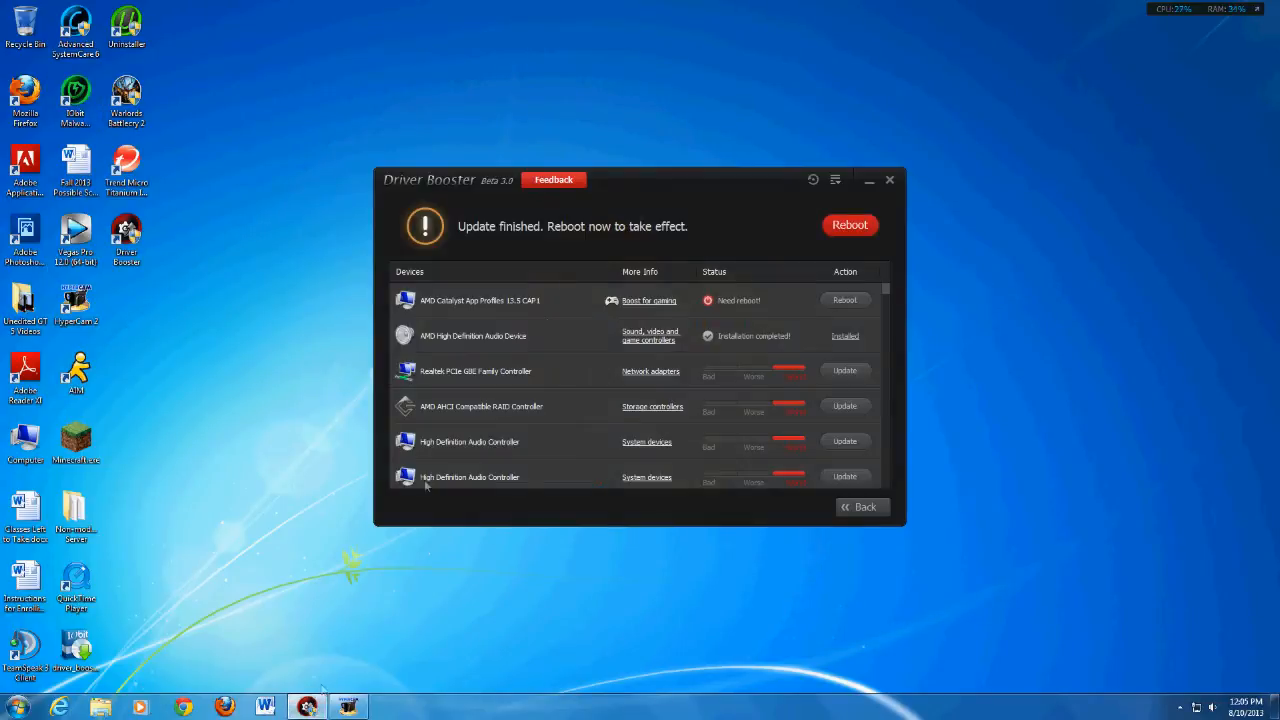
pyautogui.moveTo(728, 214)
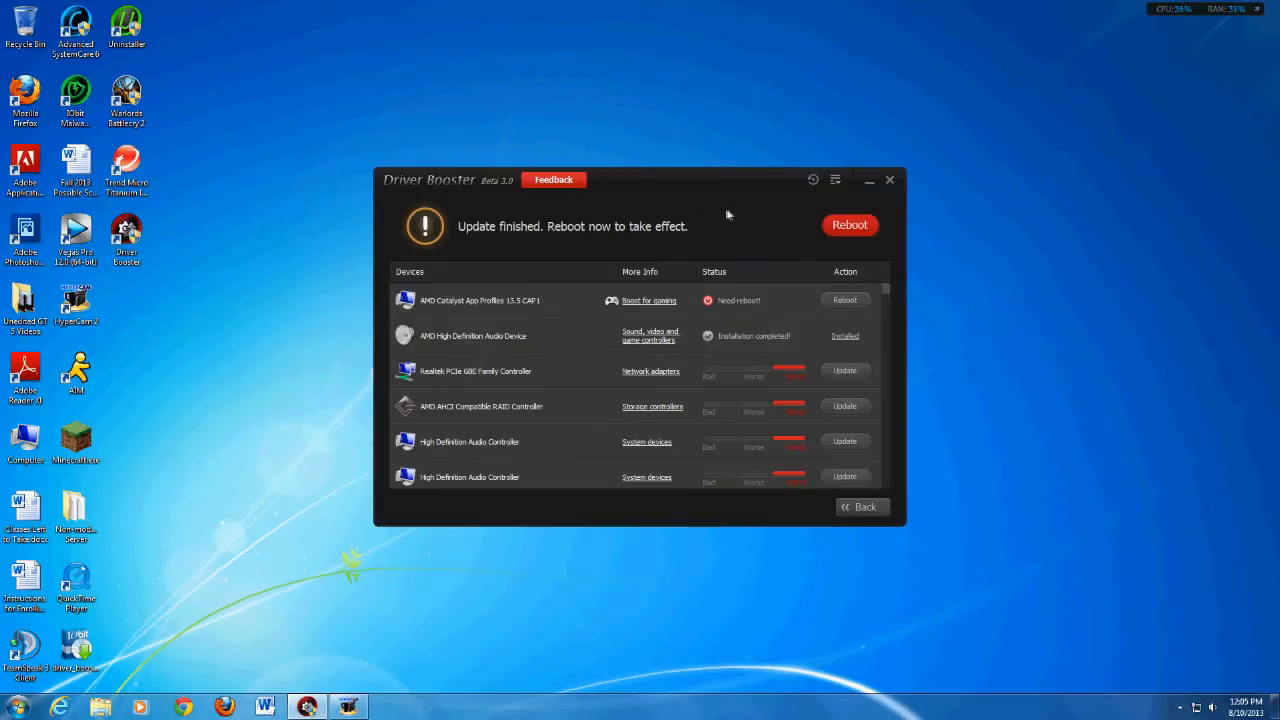
pyautogui.moveTo(480, 184)
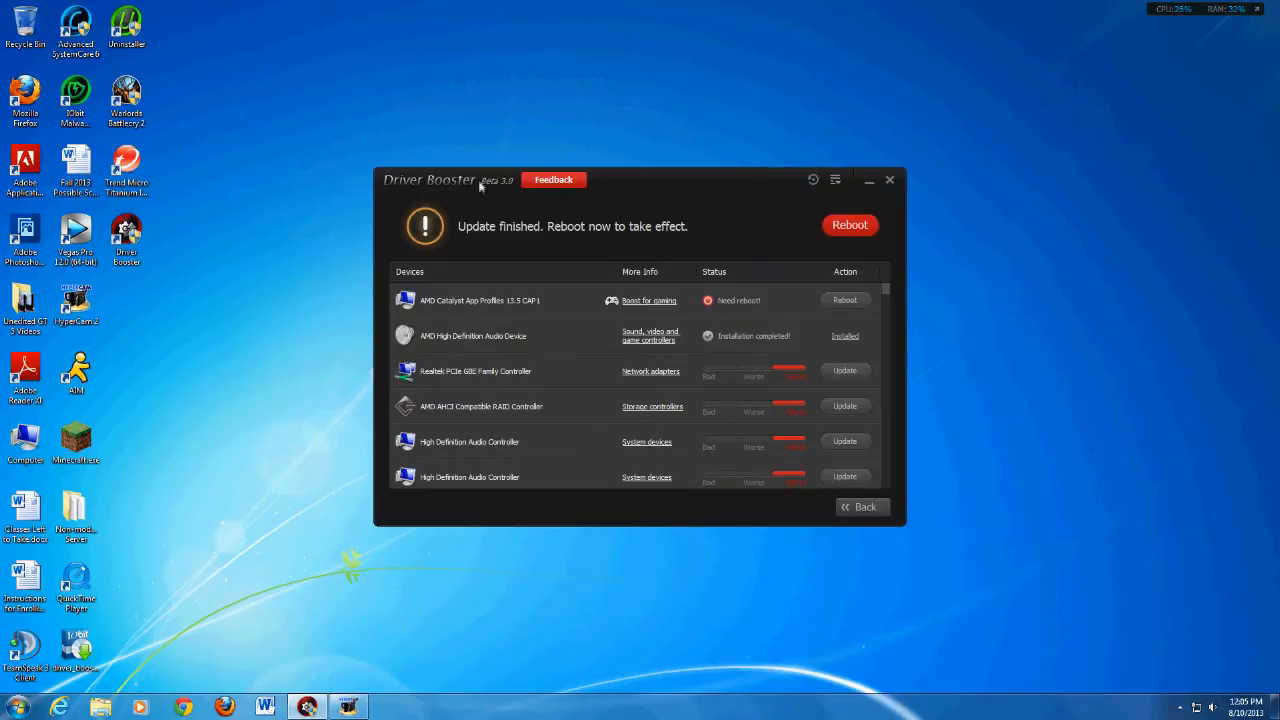
pyautogui.moveTo(708, 204)
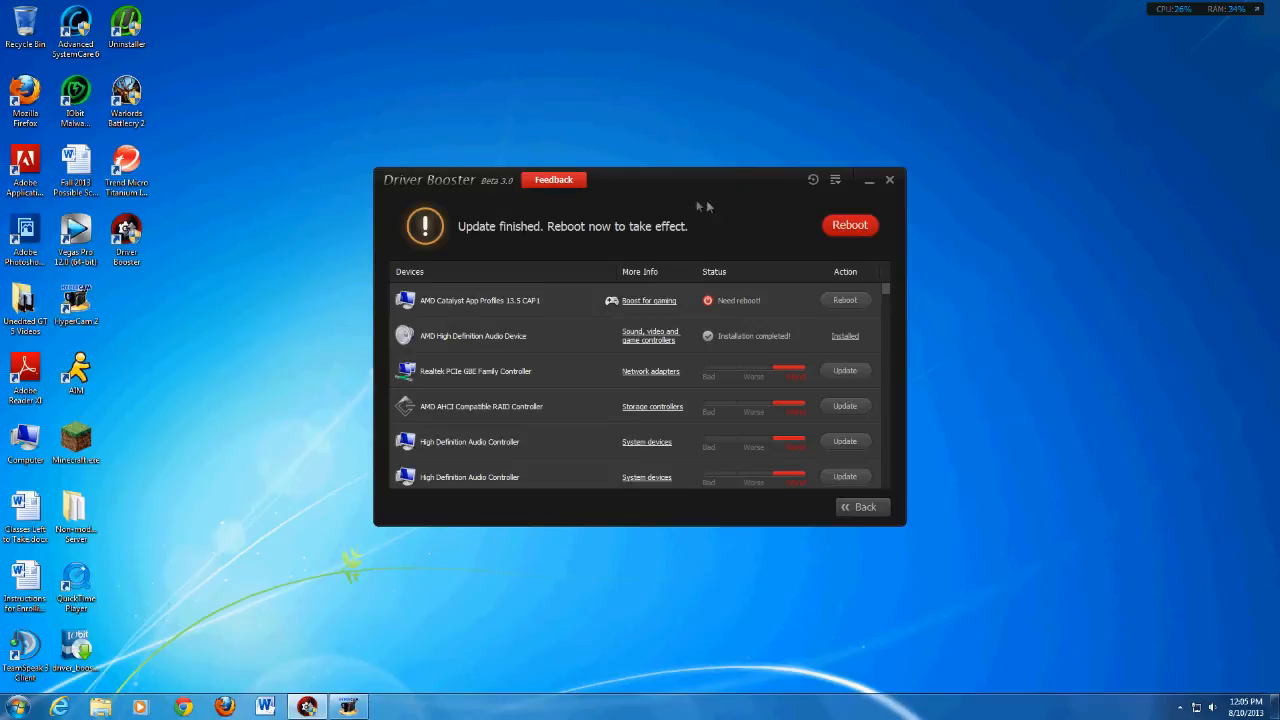
pyautogui.moveTo(712, 212)
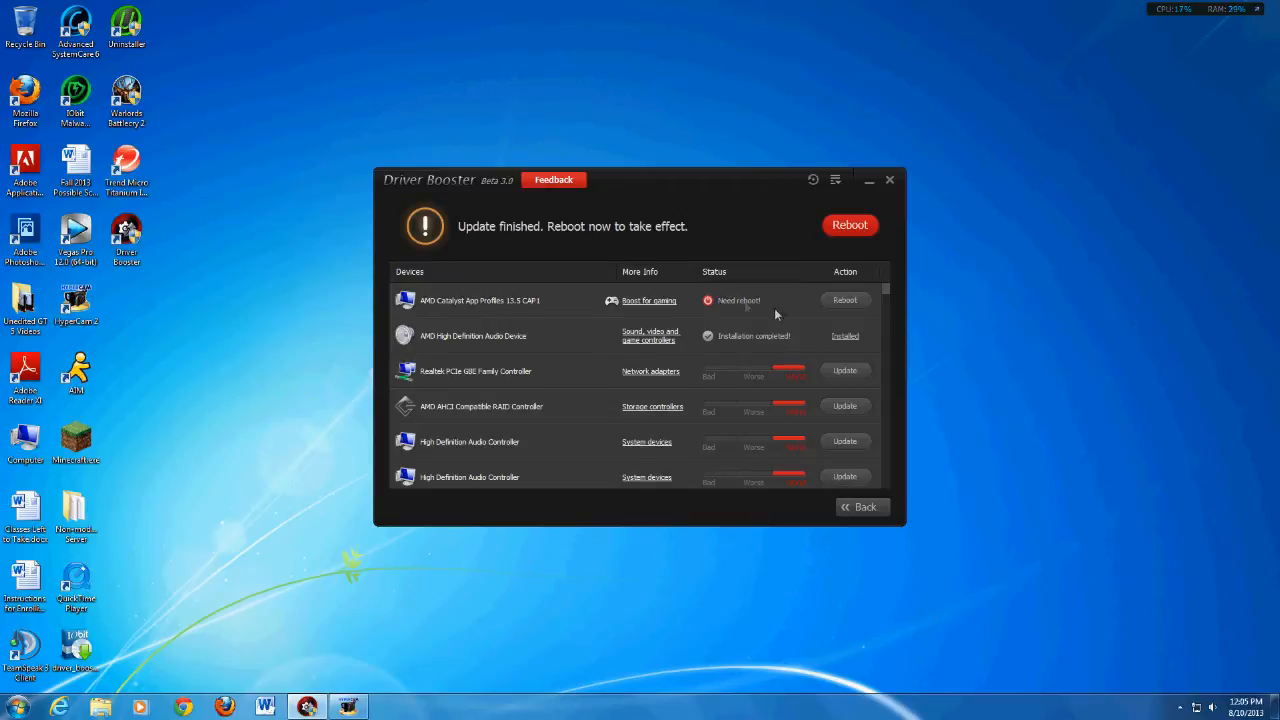
pyautogui.moveTo(576, 336)
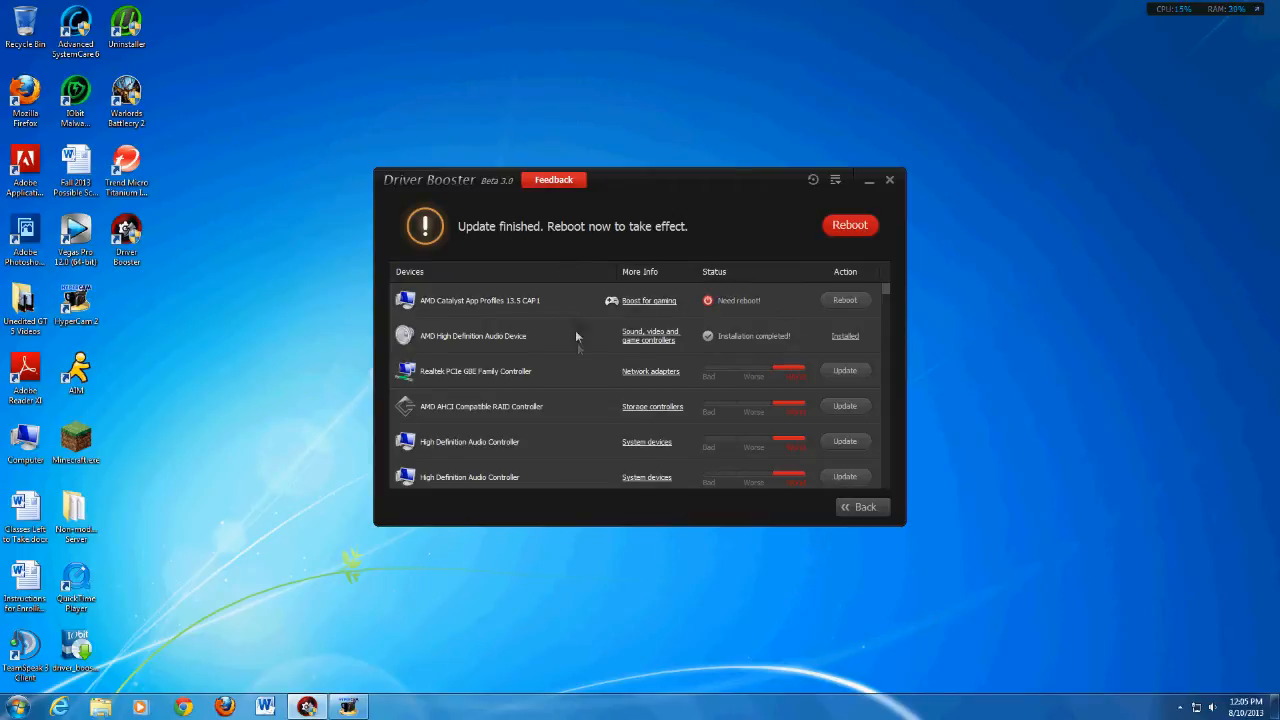
pyautogui.moveTo(724, 236)
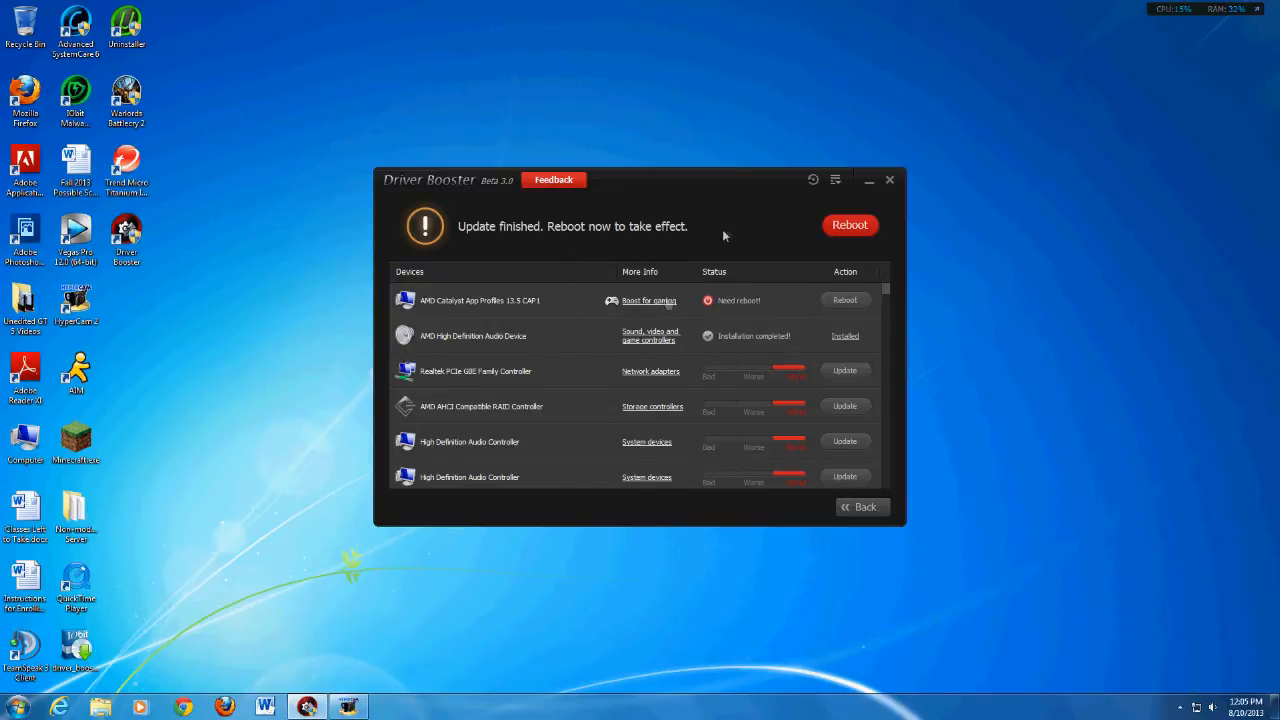
pyautogui.moveTo(566, 336)
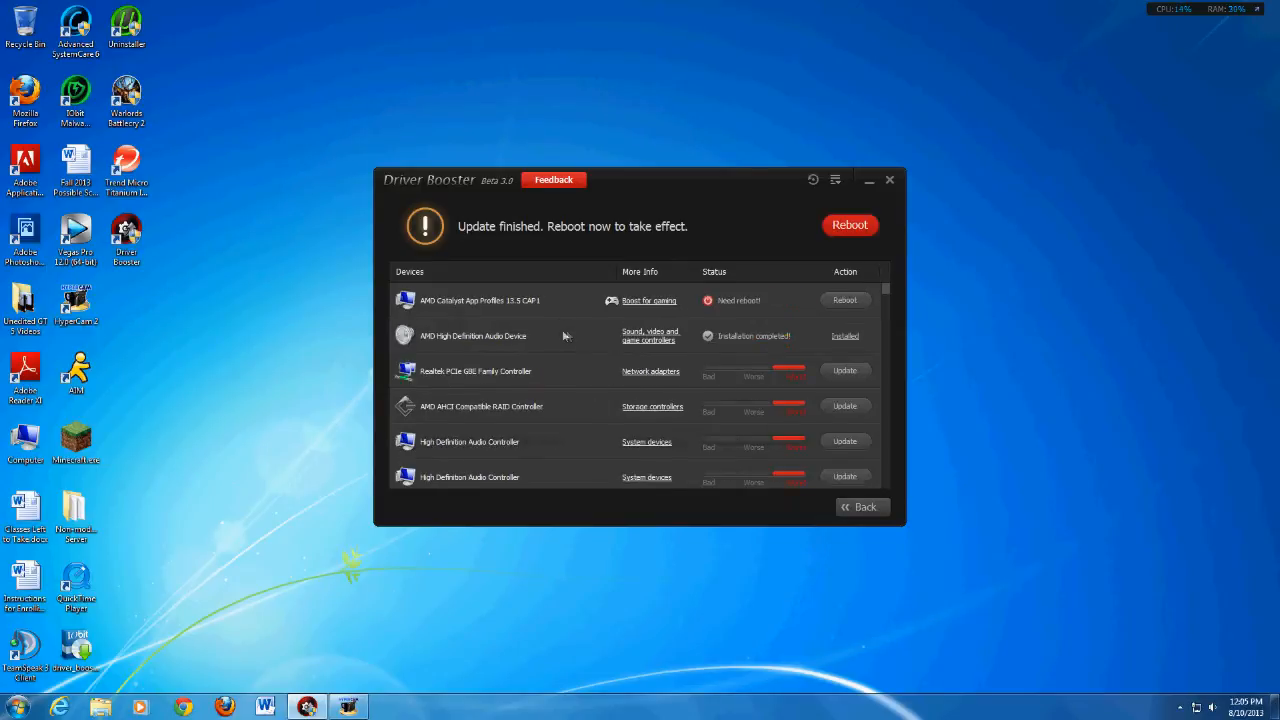
pyautogui.moveTo(760, 426)
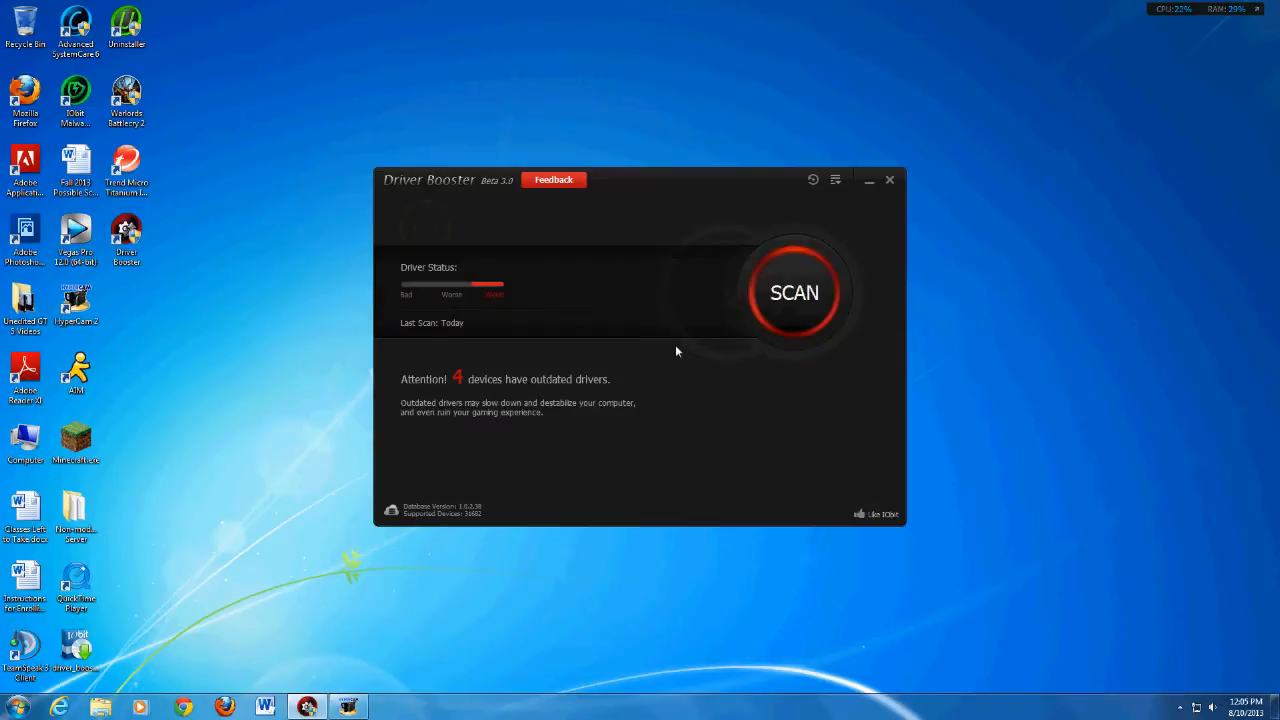
pyautogui.moveTo(690, 262)
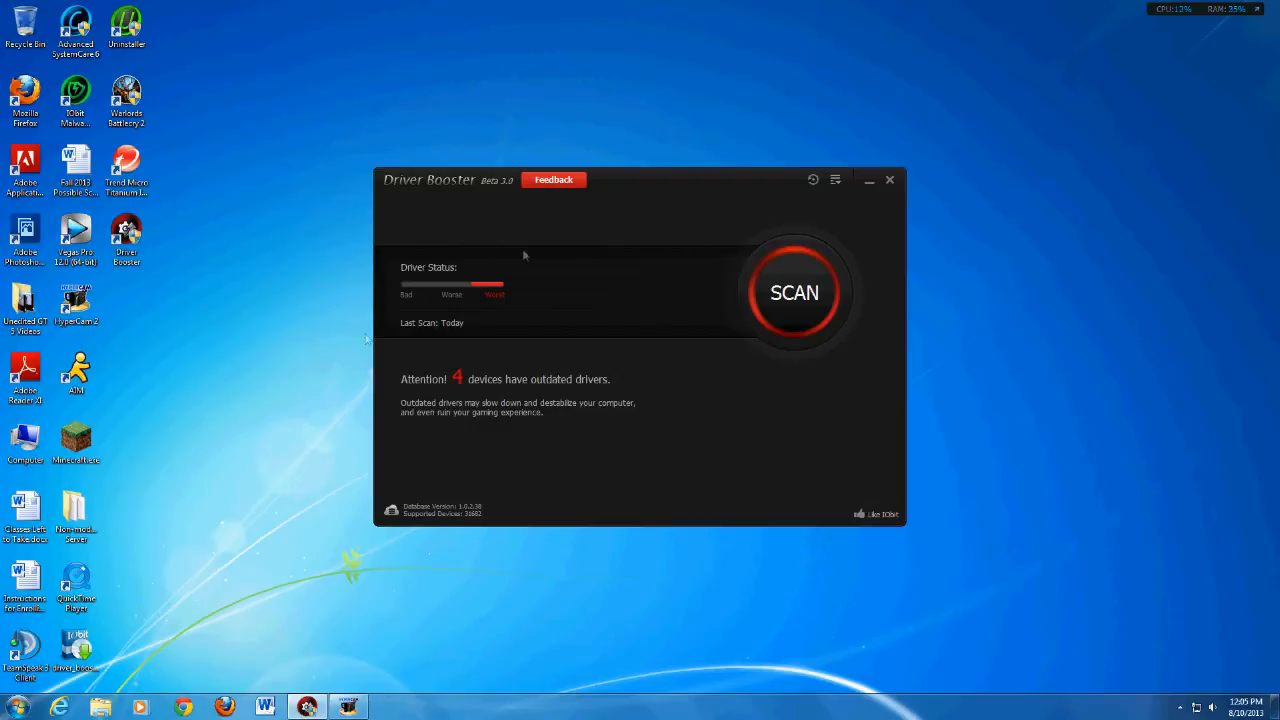
pyautogui.moveTo(678, 308)
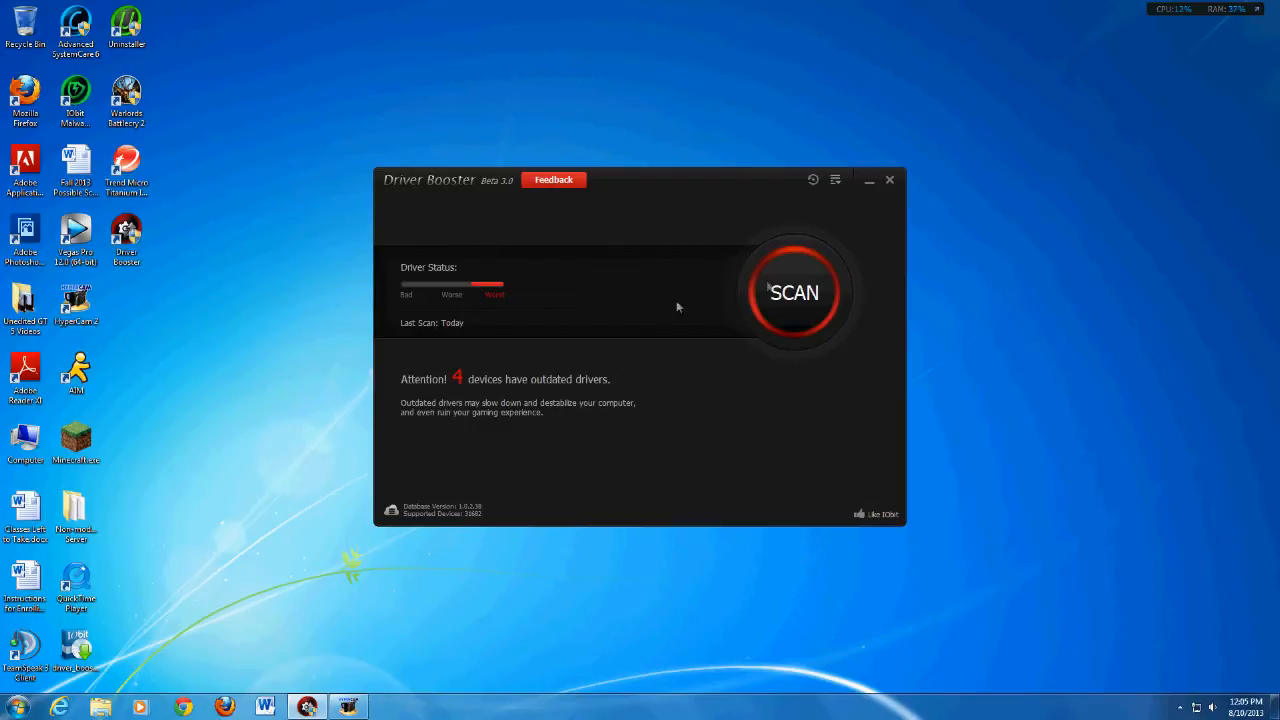
pyautogui.moveTo(644, 336)
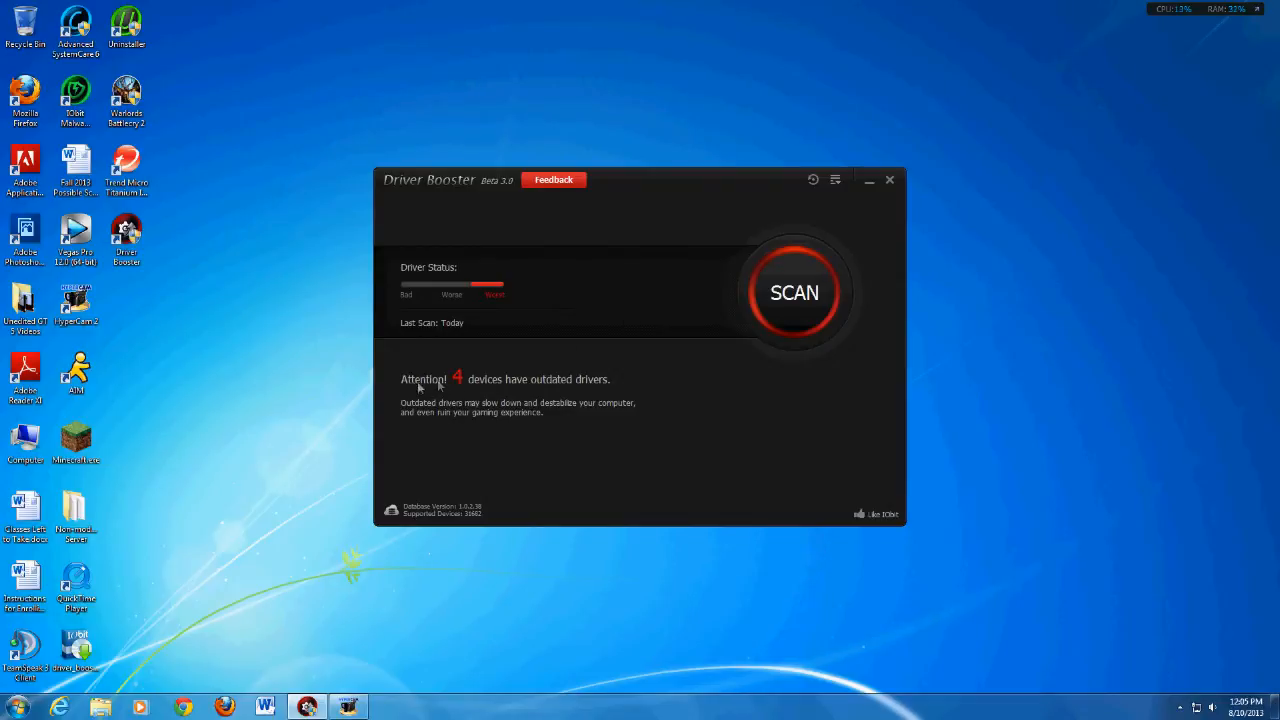
pyautogui.moveTo(600, 372)
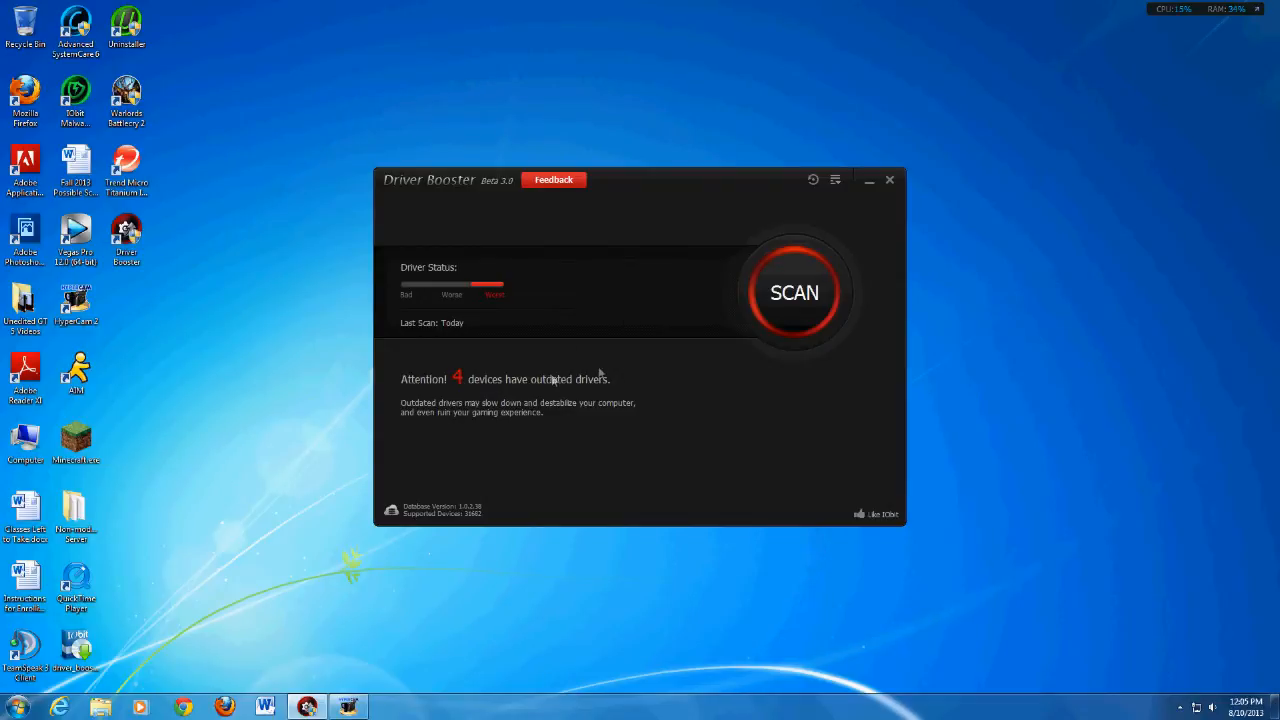
pyautogui.moveTo(580, 354)
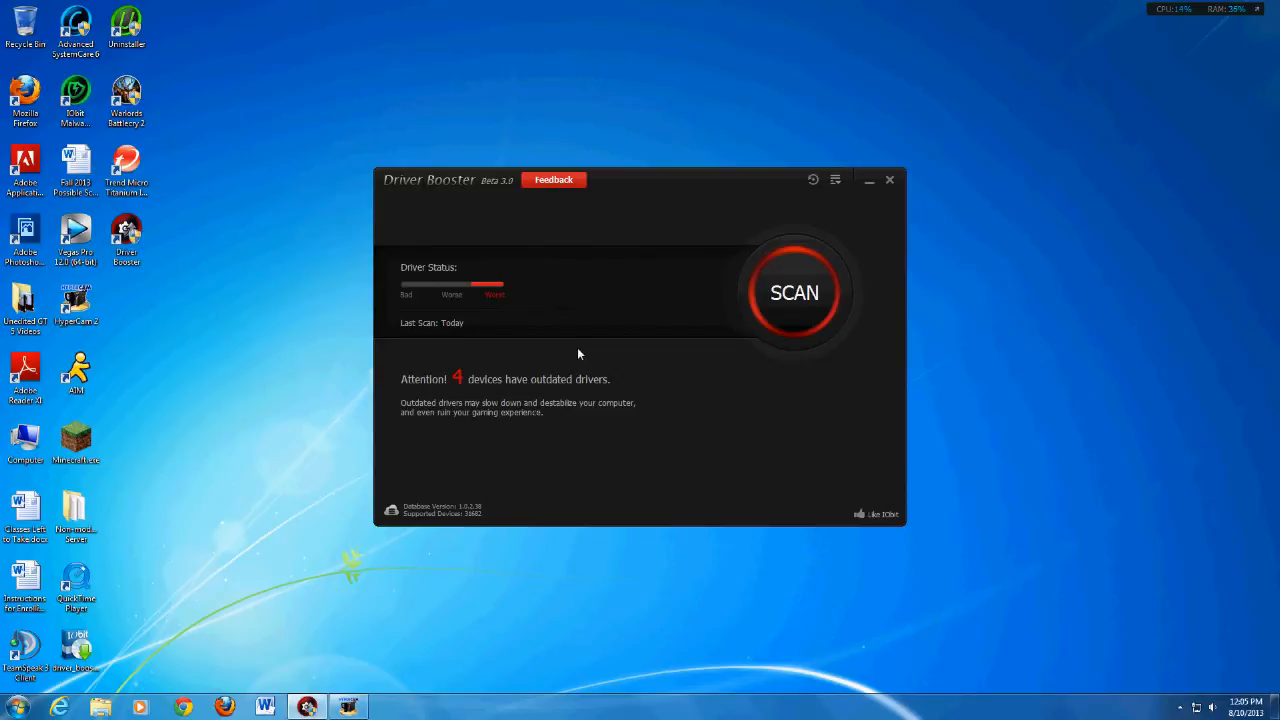
pyautogui.moveTo(622, 348)
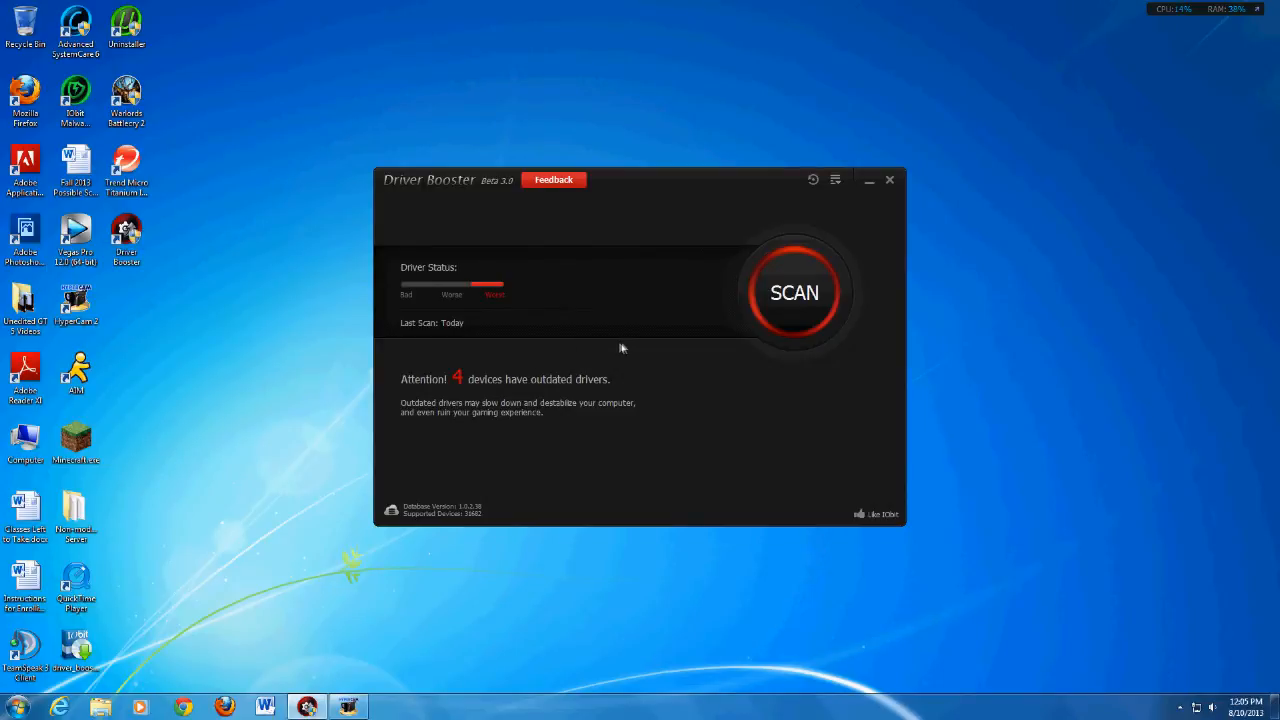
pyautogui.moveTo(550, 384)
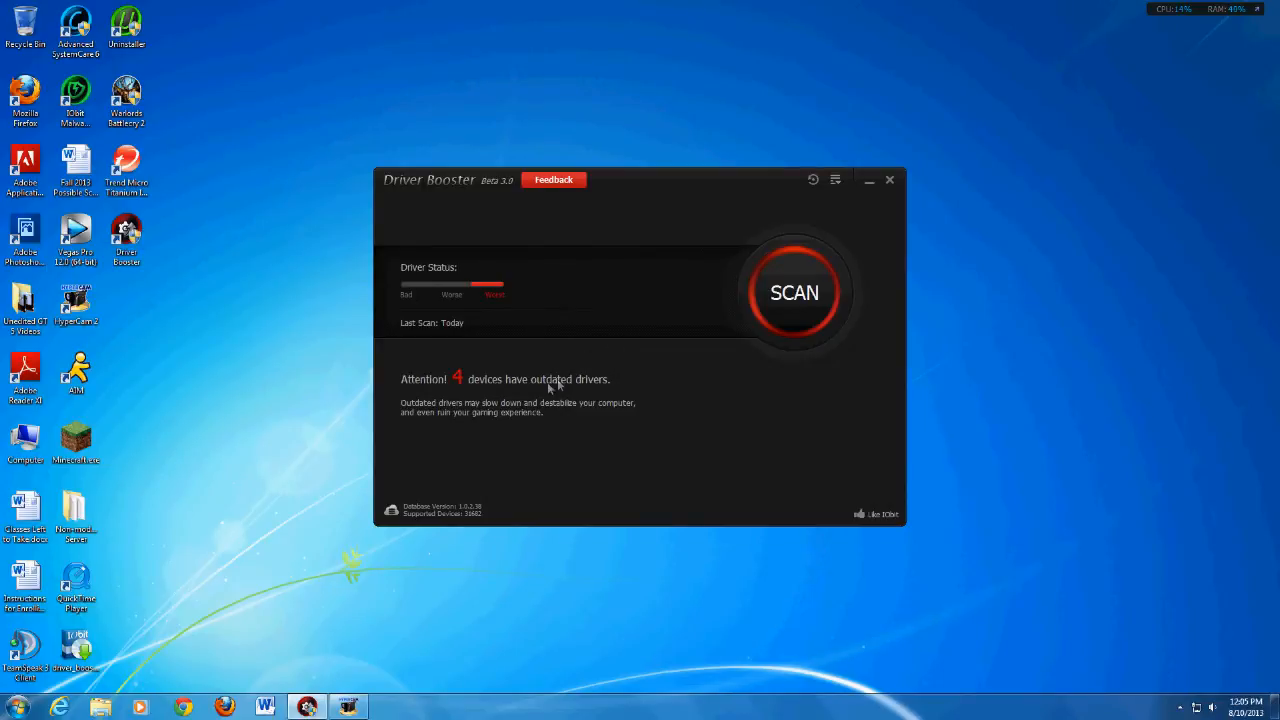
pyautogui.moveTo(804, 292)
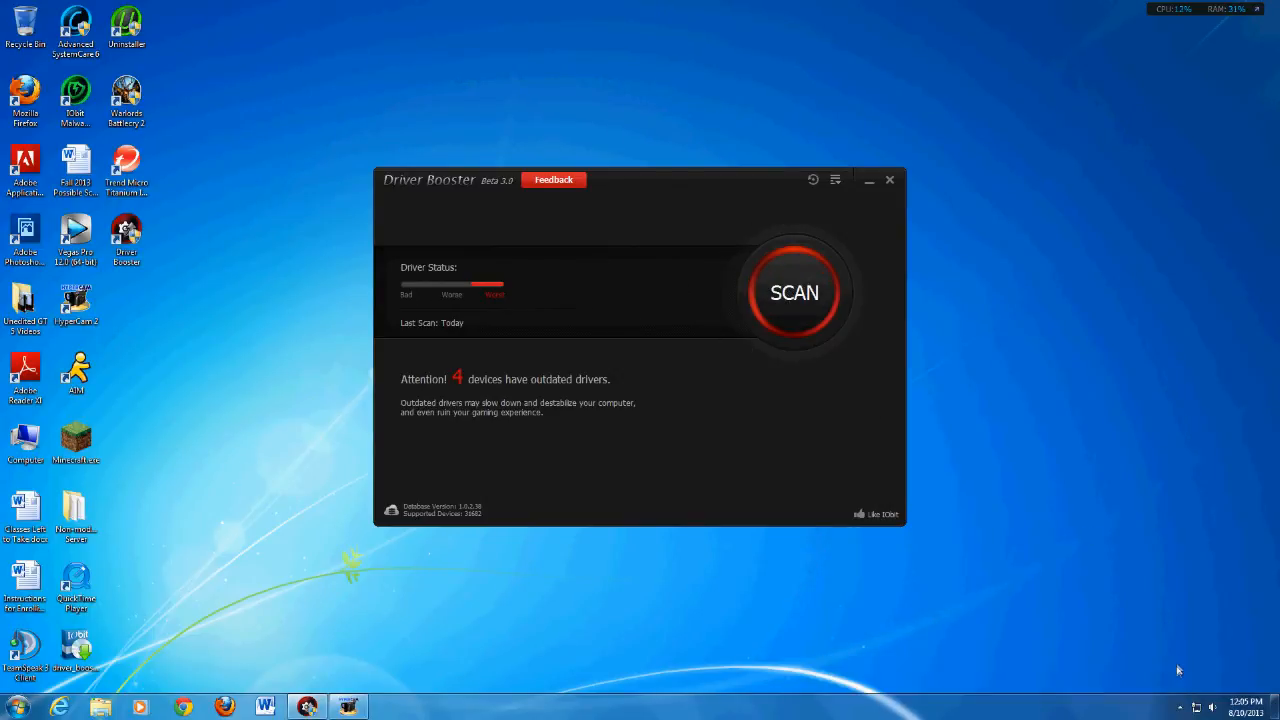
pyautogui.moveTo(612, 290)
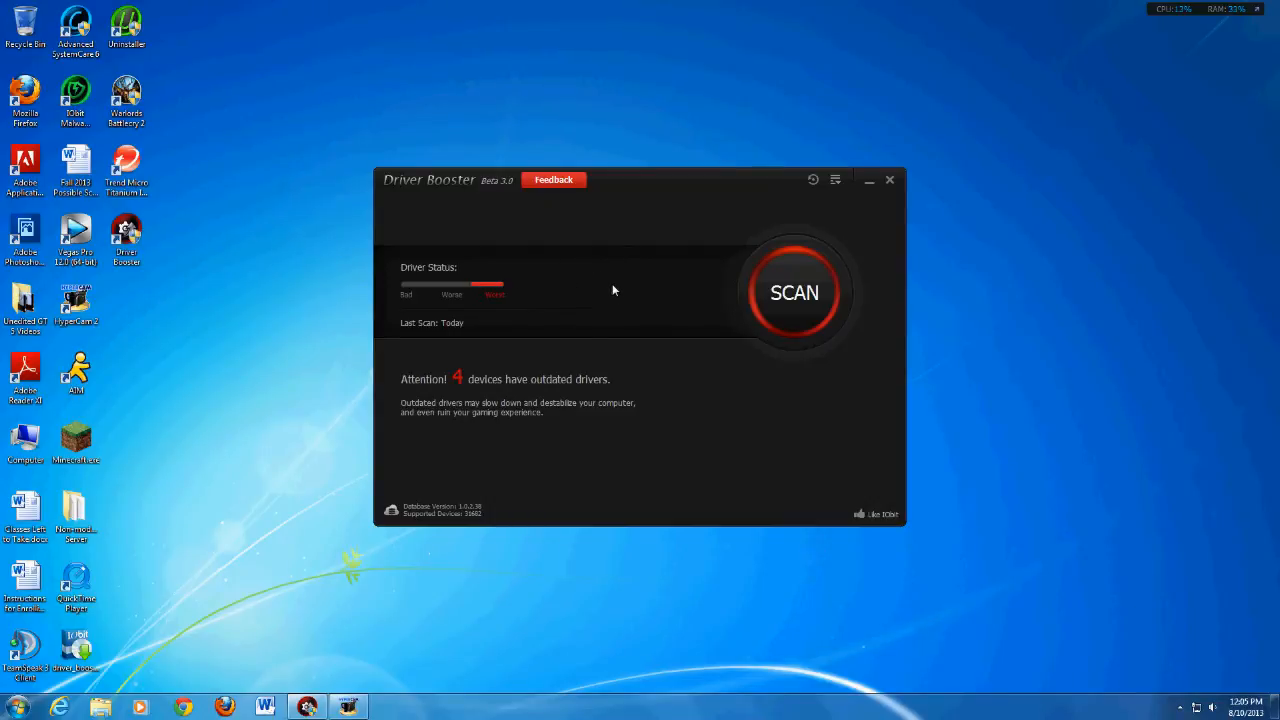
pyautogui.moveTo(784, 288)
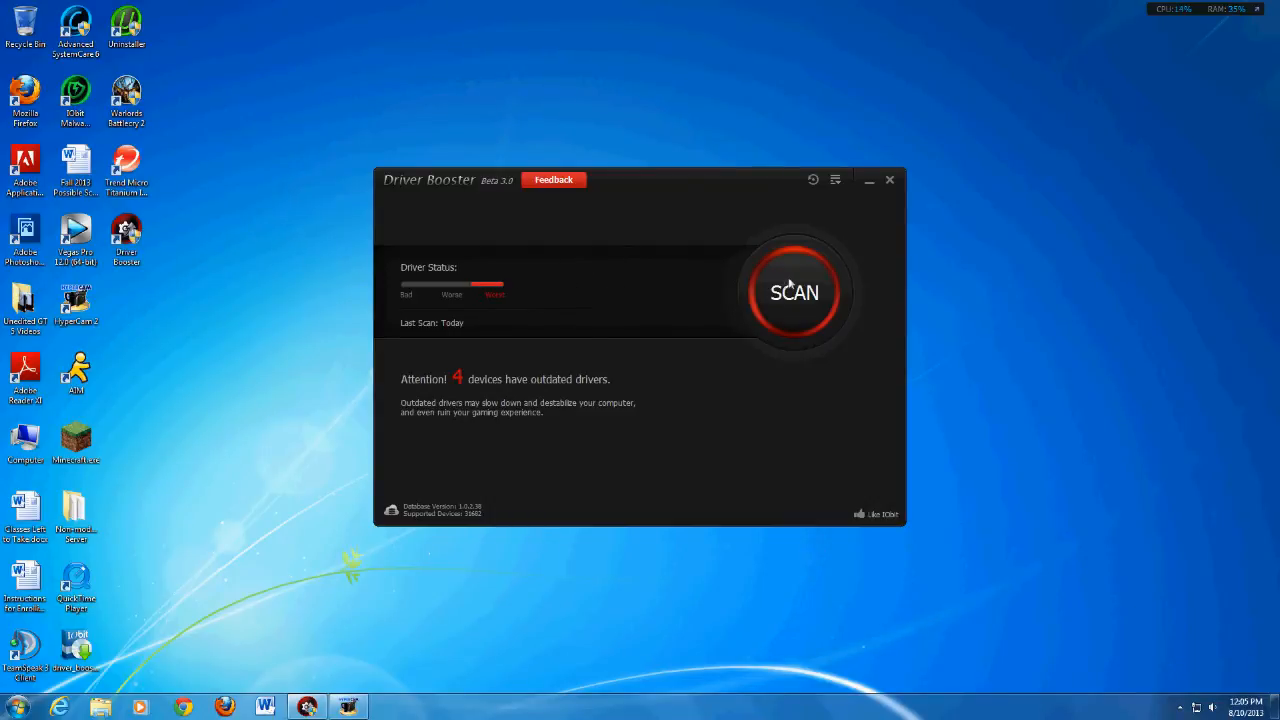
pyautogui.click(794, 292)
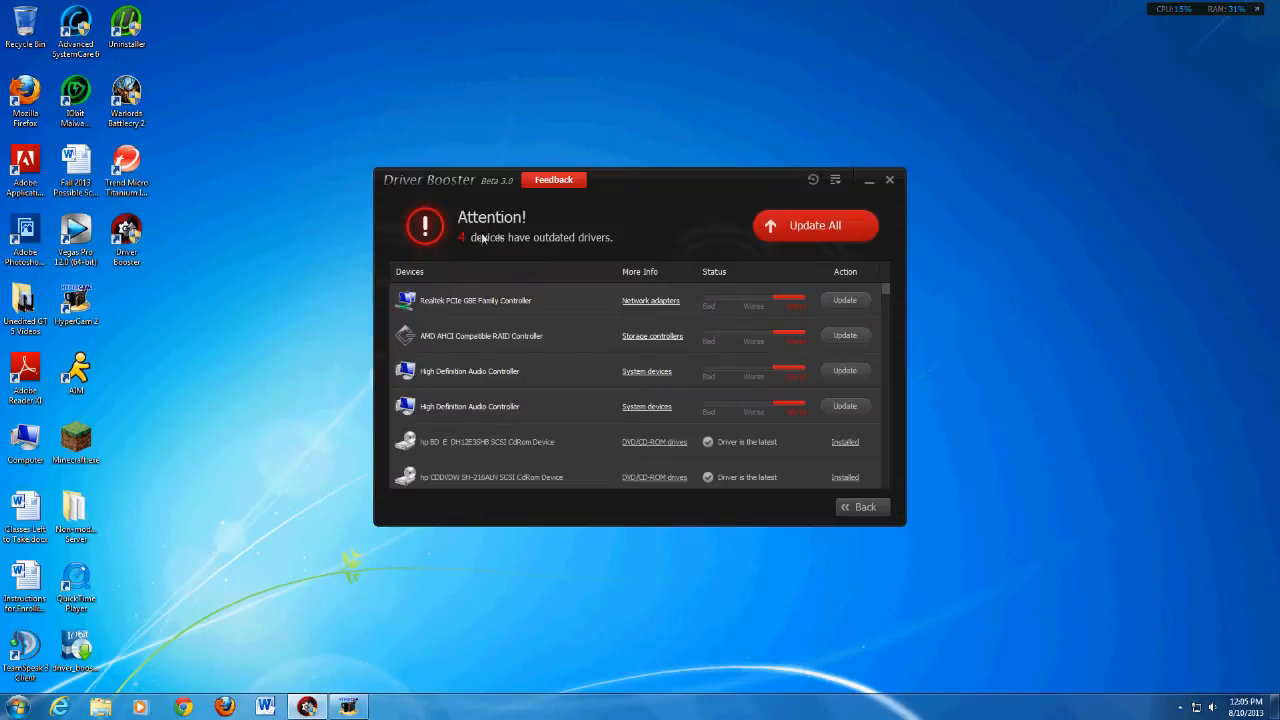
pyautogui.moveTo(504, 276)
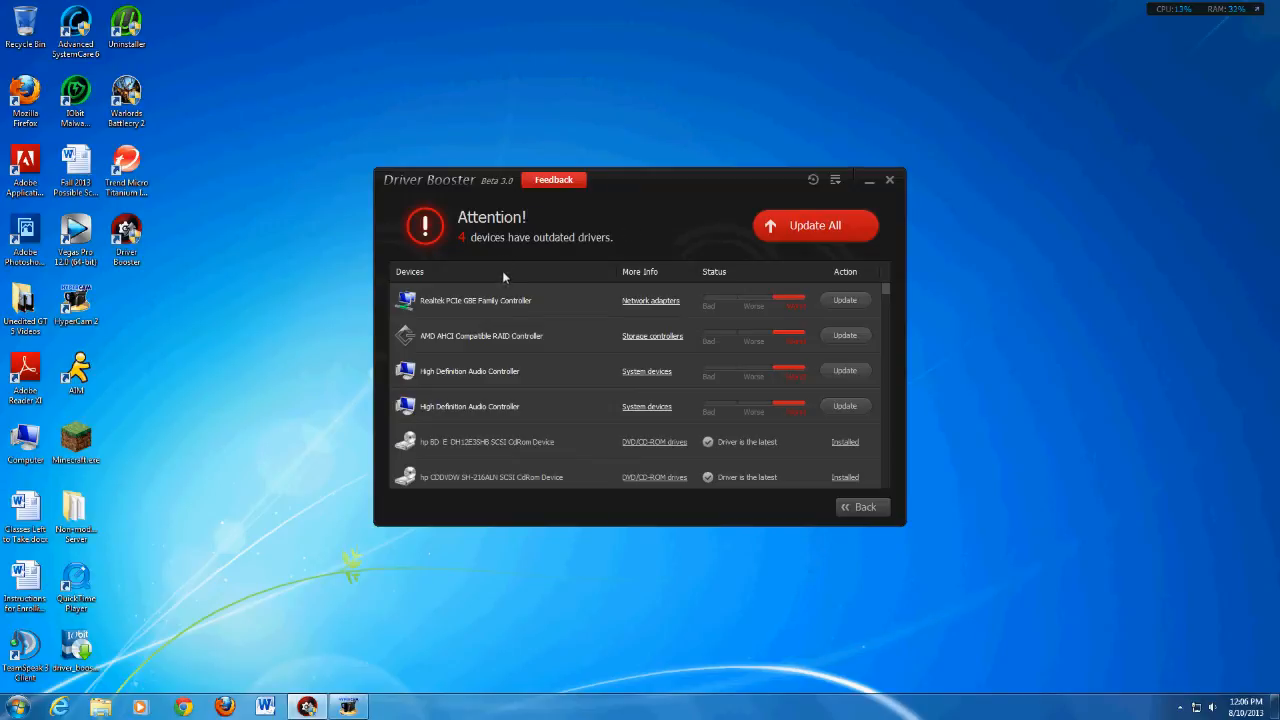
pyautogui.moveTo(514, 244)
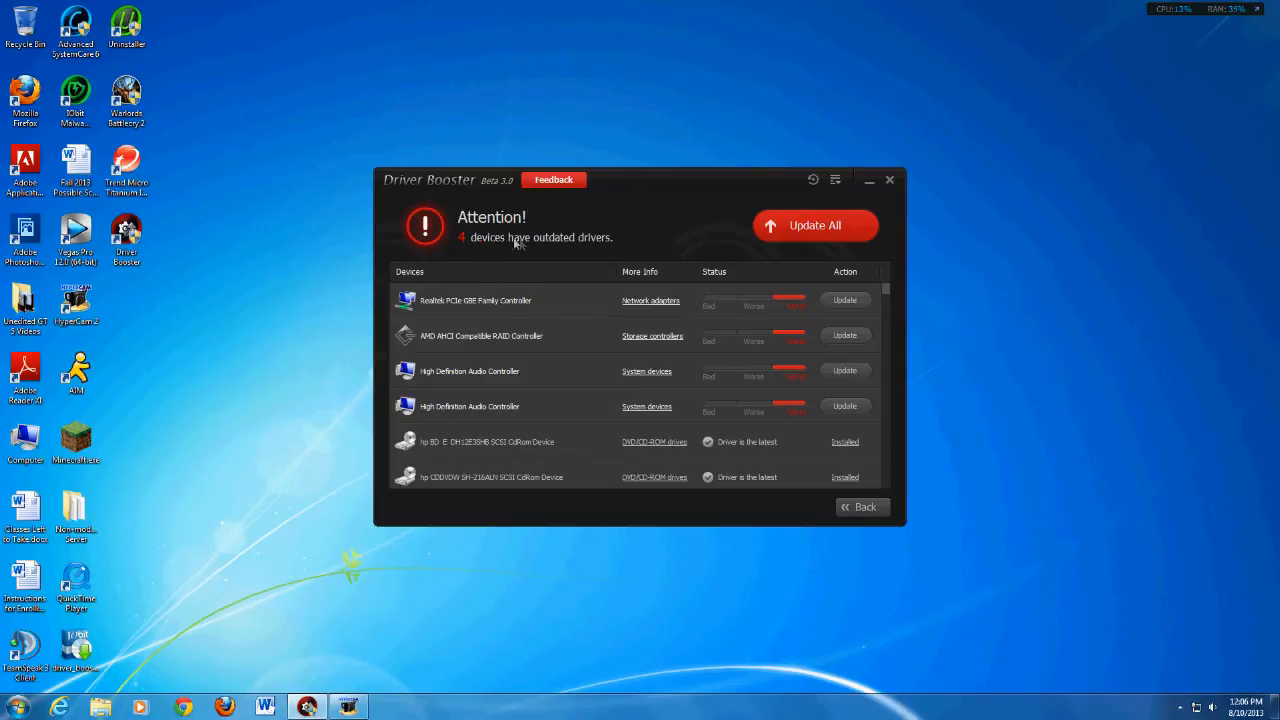
pyautogui.moveTo(626, 244)
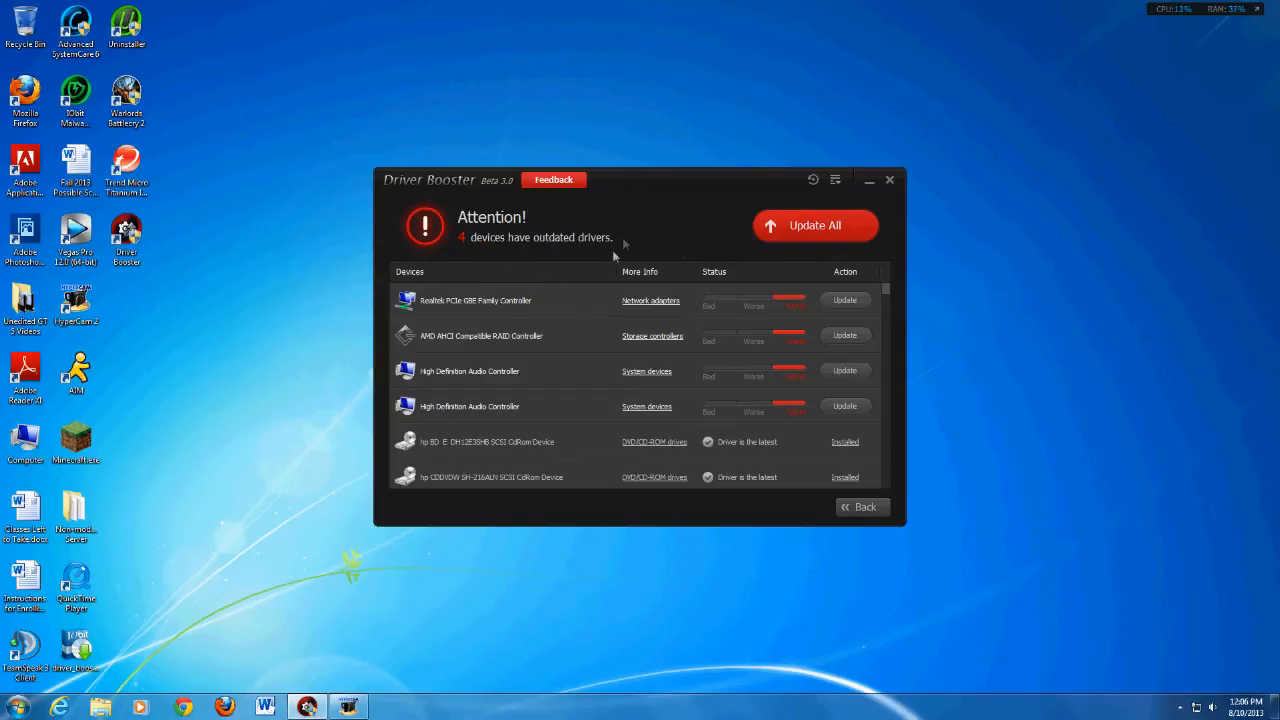
pyautogui.moveTo(640, 216)
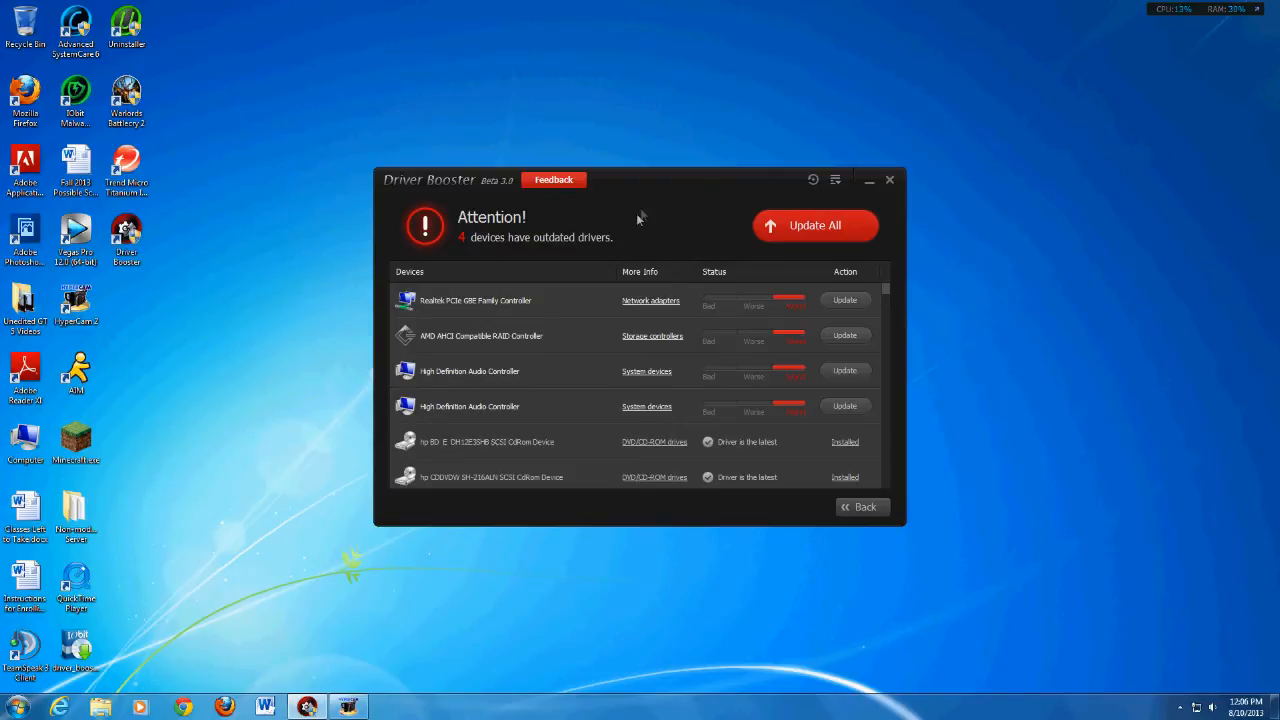
pyautogui.moveTo(544, 290)
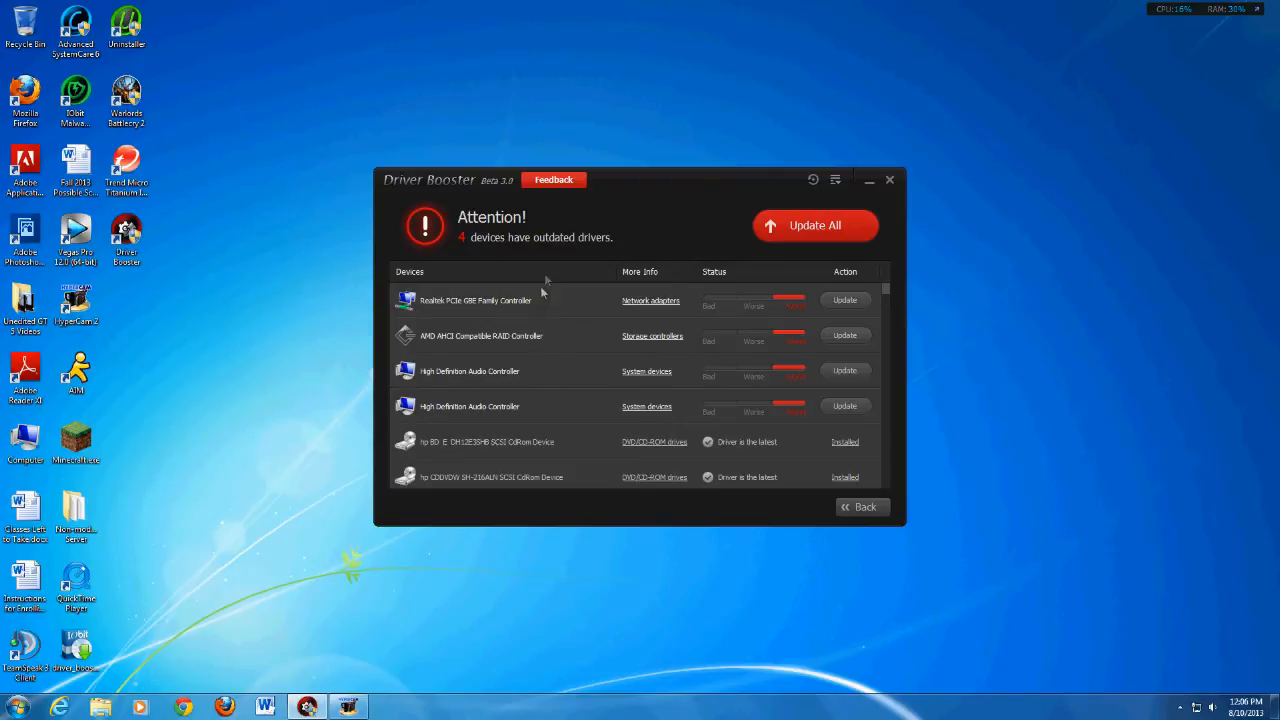
pyautogui.scroll(-3)
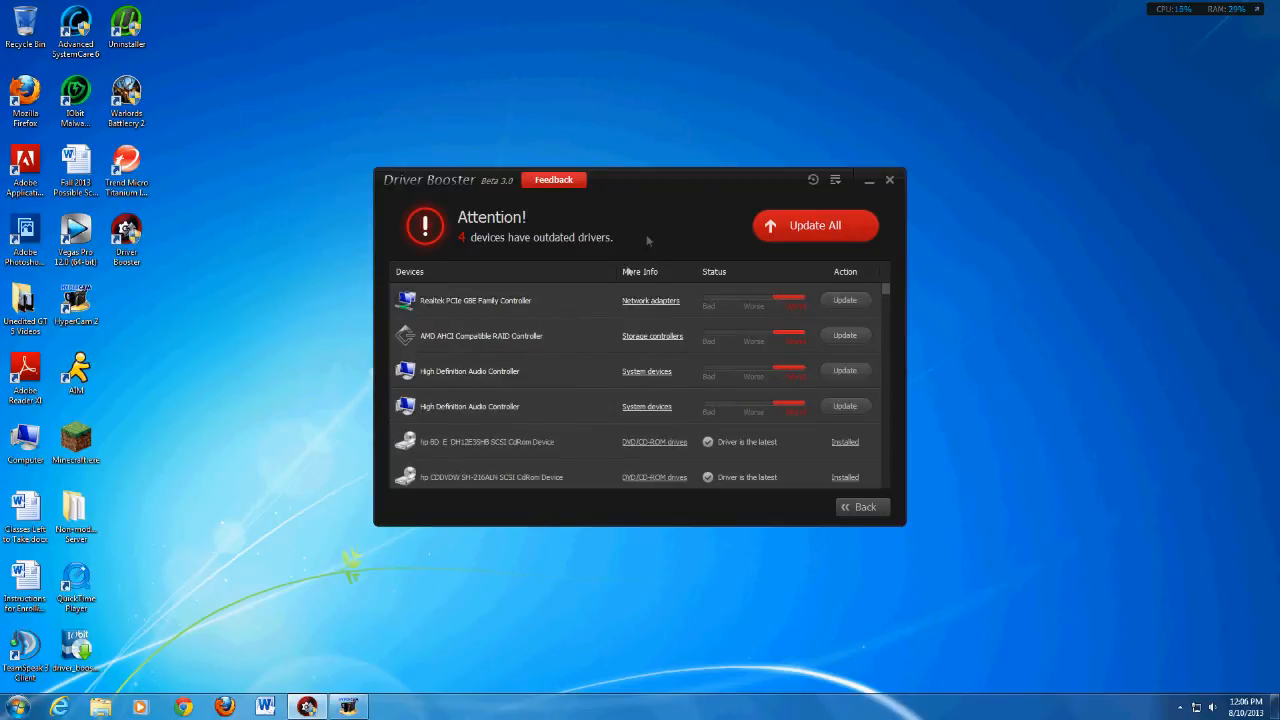
pyautogui.moveTo(588, 316)
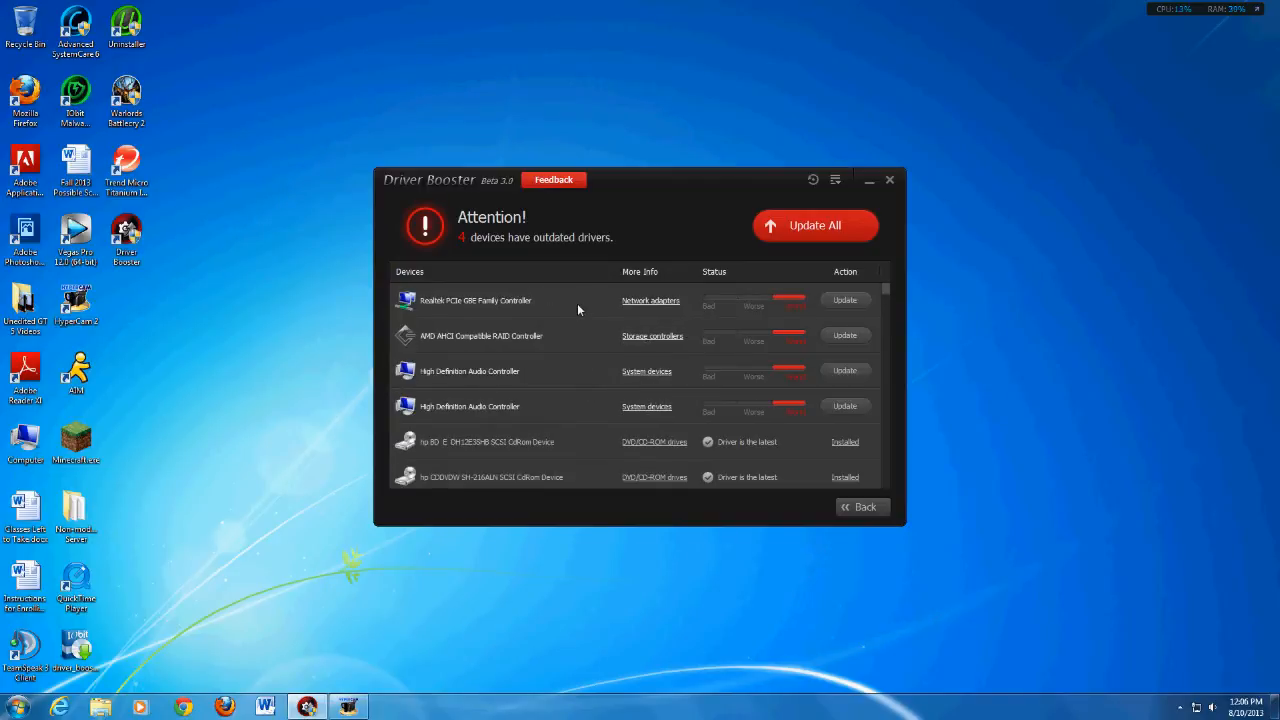
pyautogui.moveTo(604, 328)
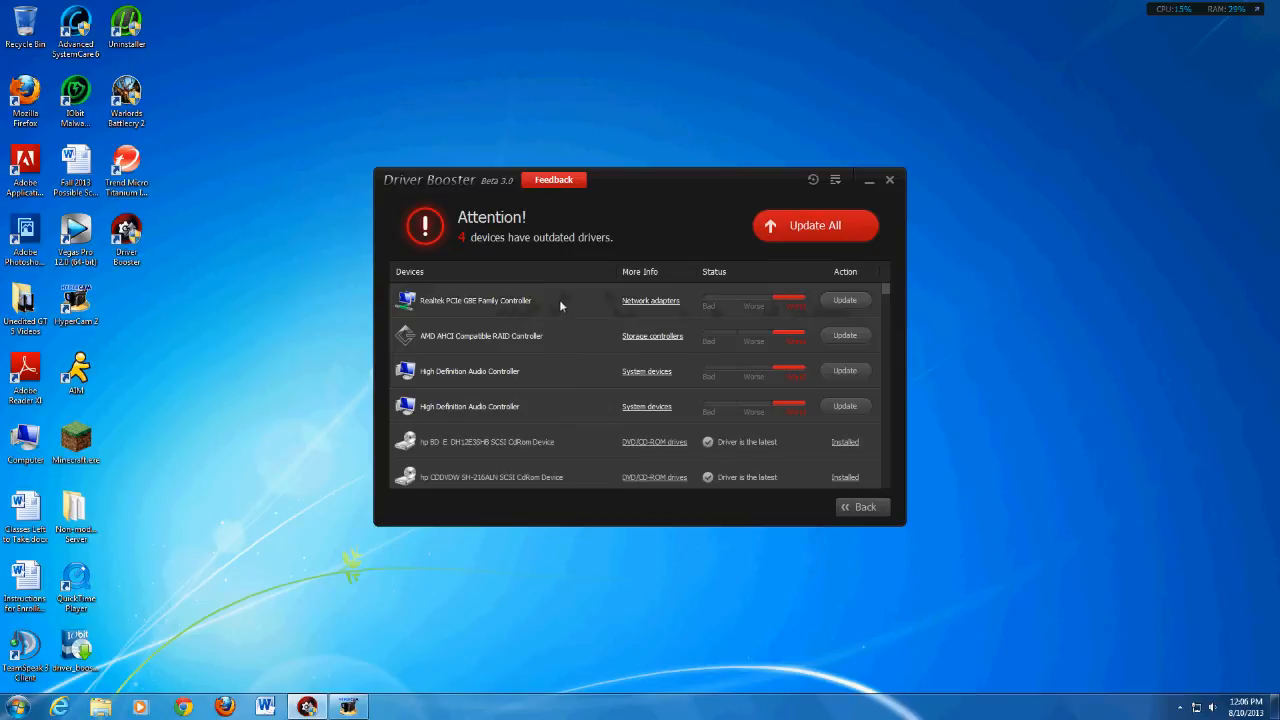
pyautogui.moveTo(852, 310)
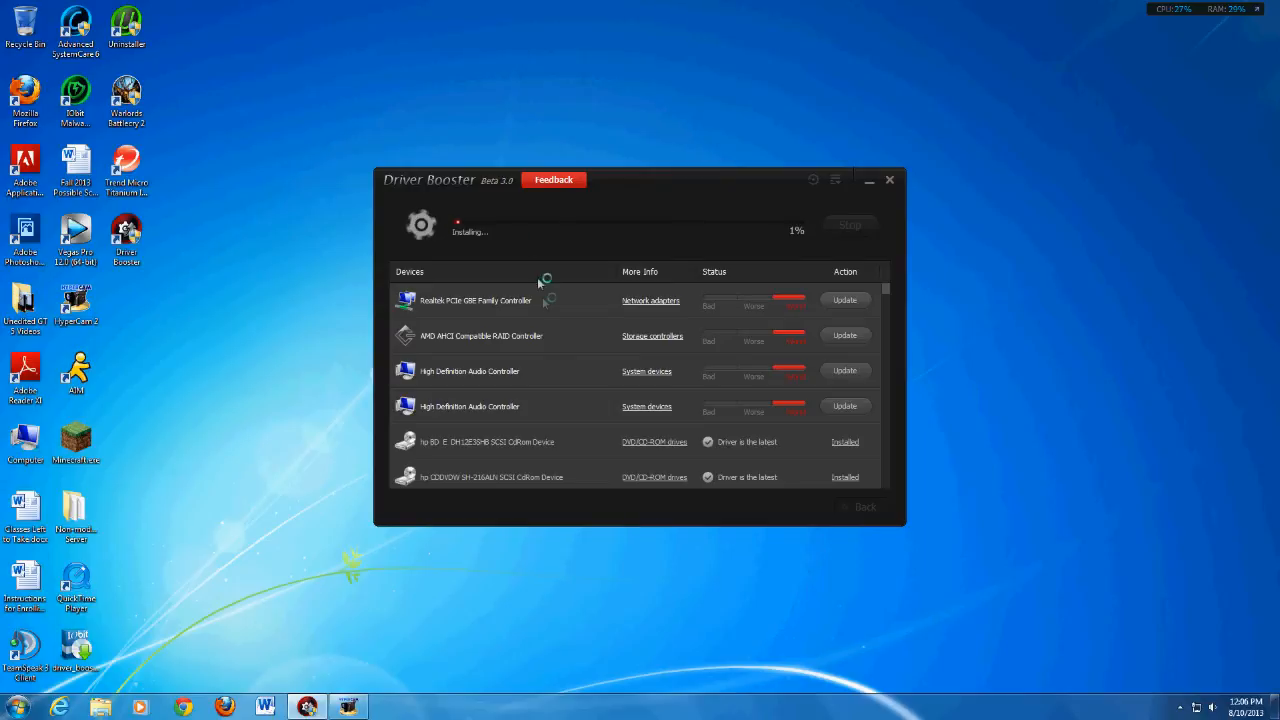
pyautogui.moveTo(538, 240)
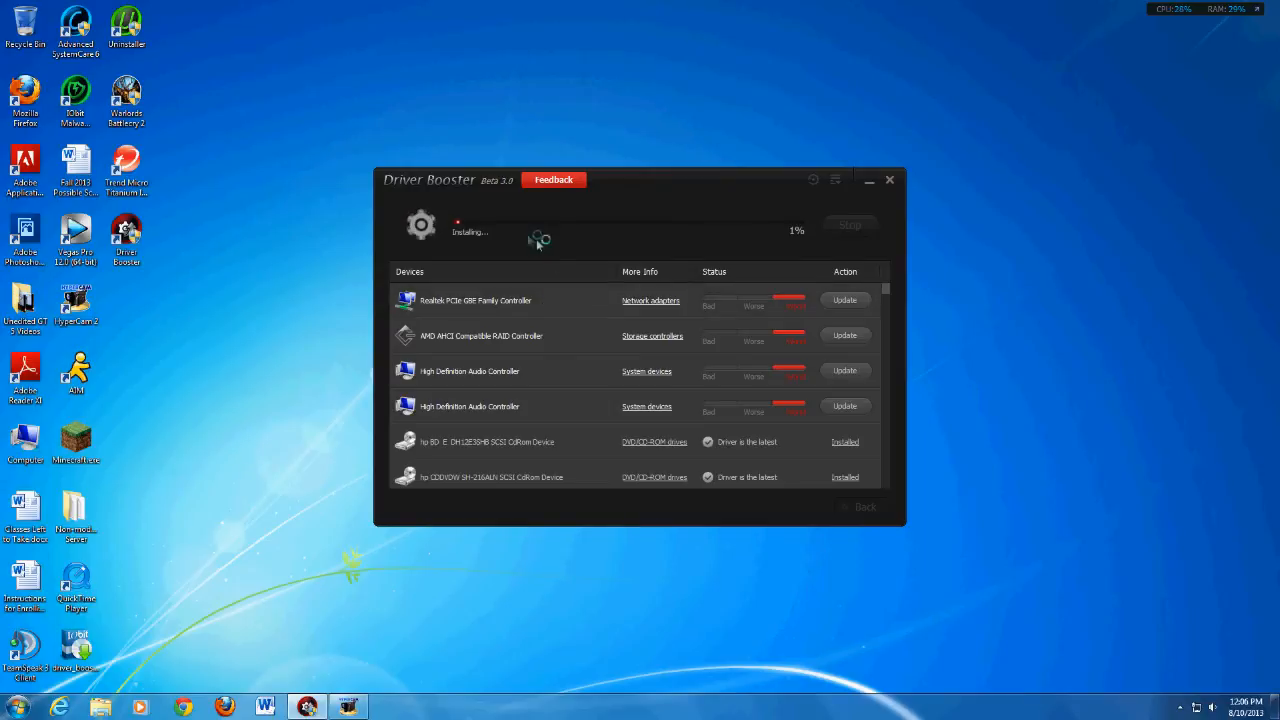
pyautogui.moveTo(566, 236)
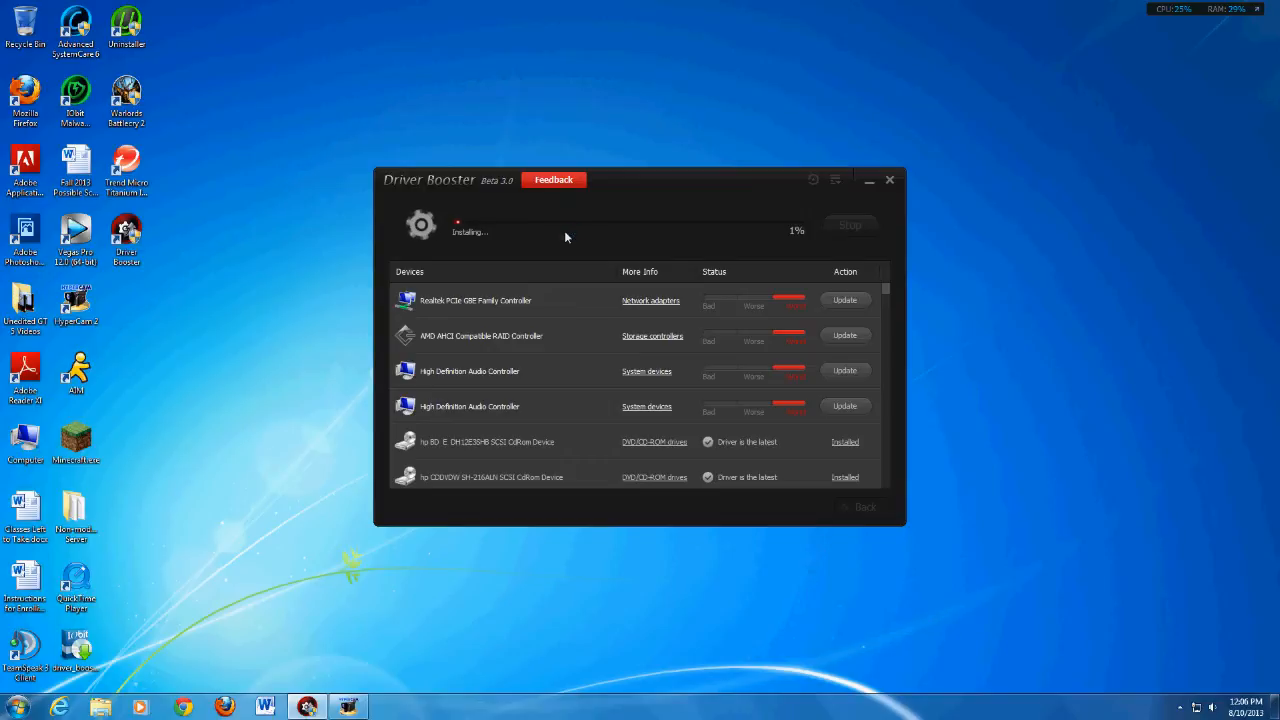
pyautogui.moveTo(580, 238)
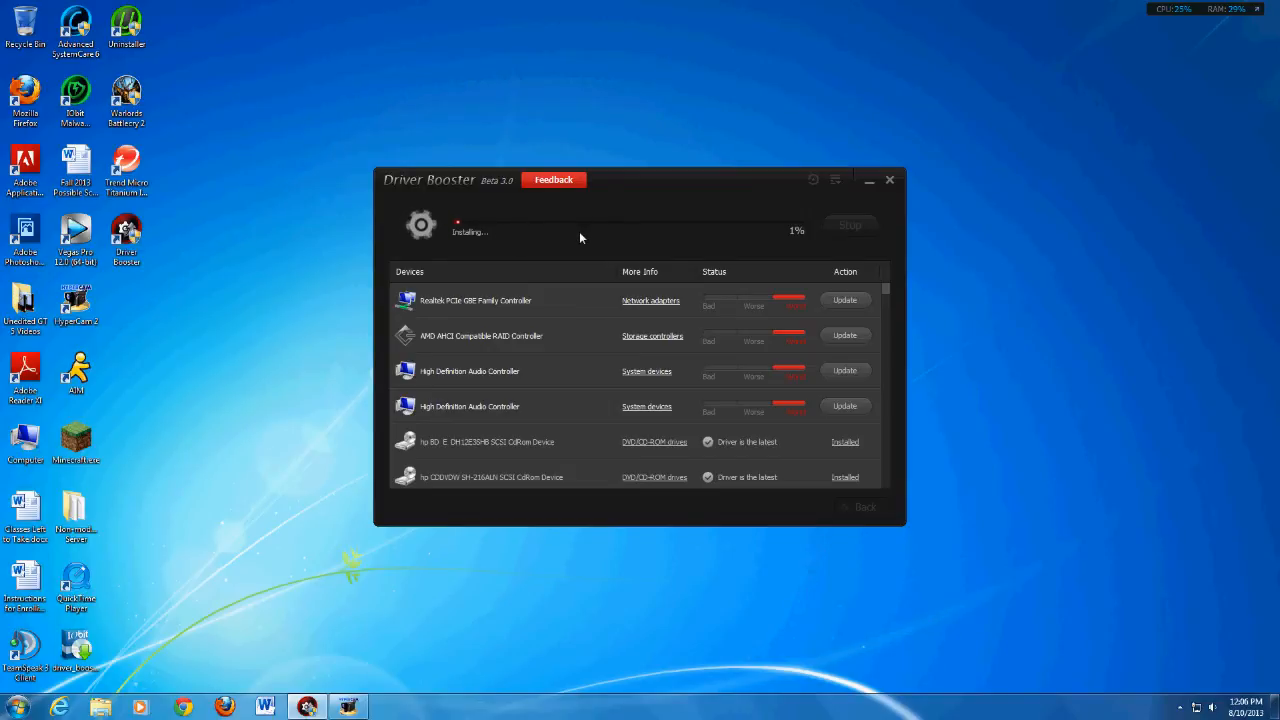
pyautogui.moveTo(606, 232)
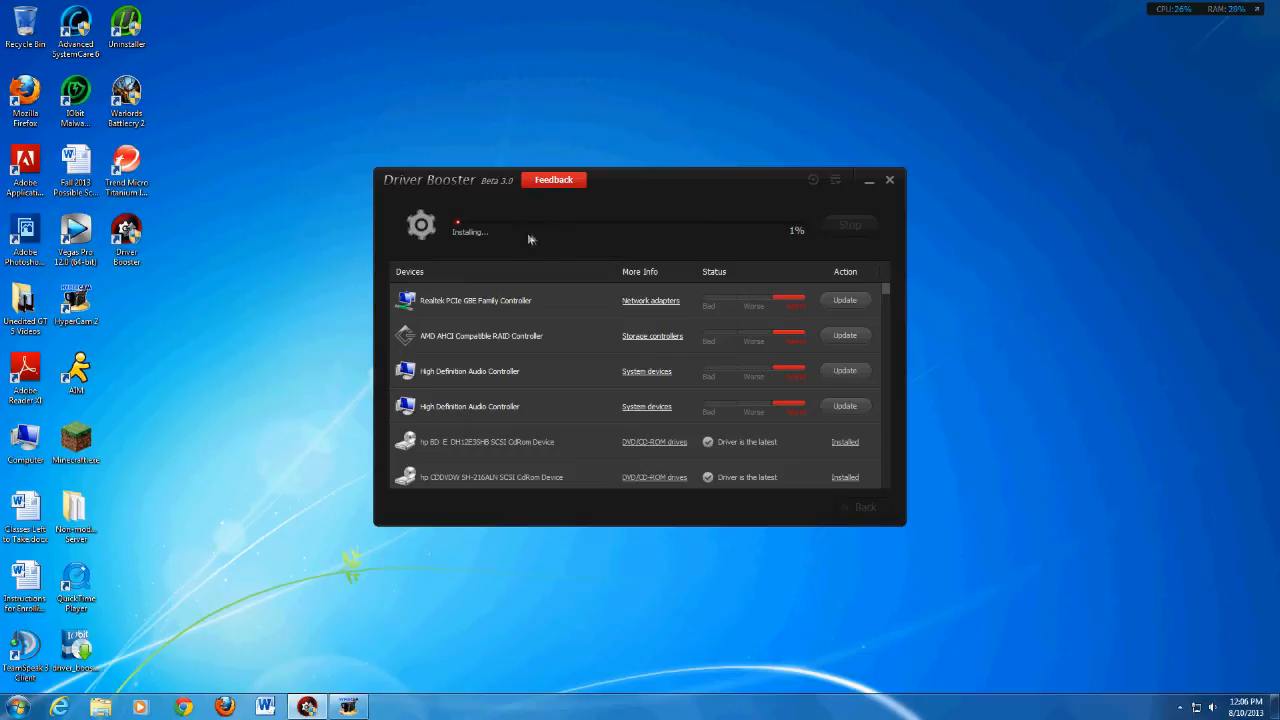
pyautogui.moveTo(520, 240)
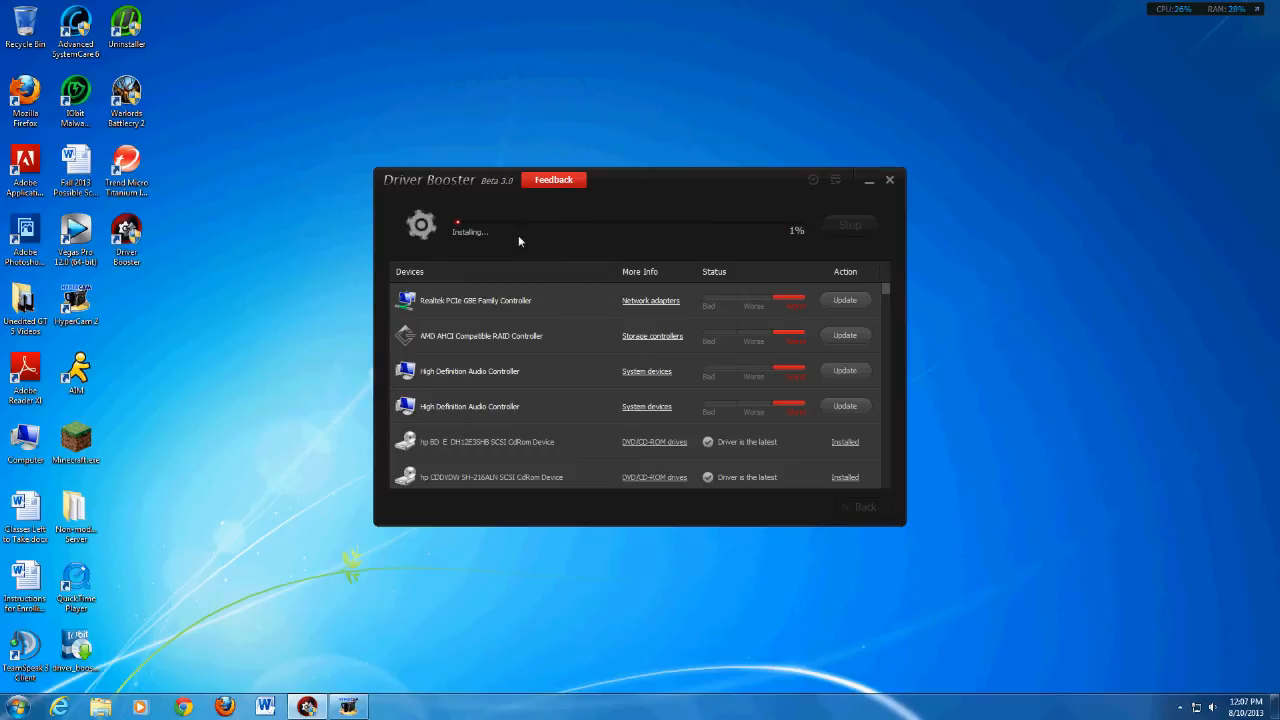
pyautogui.moveTo(472, 234)
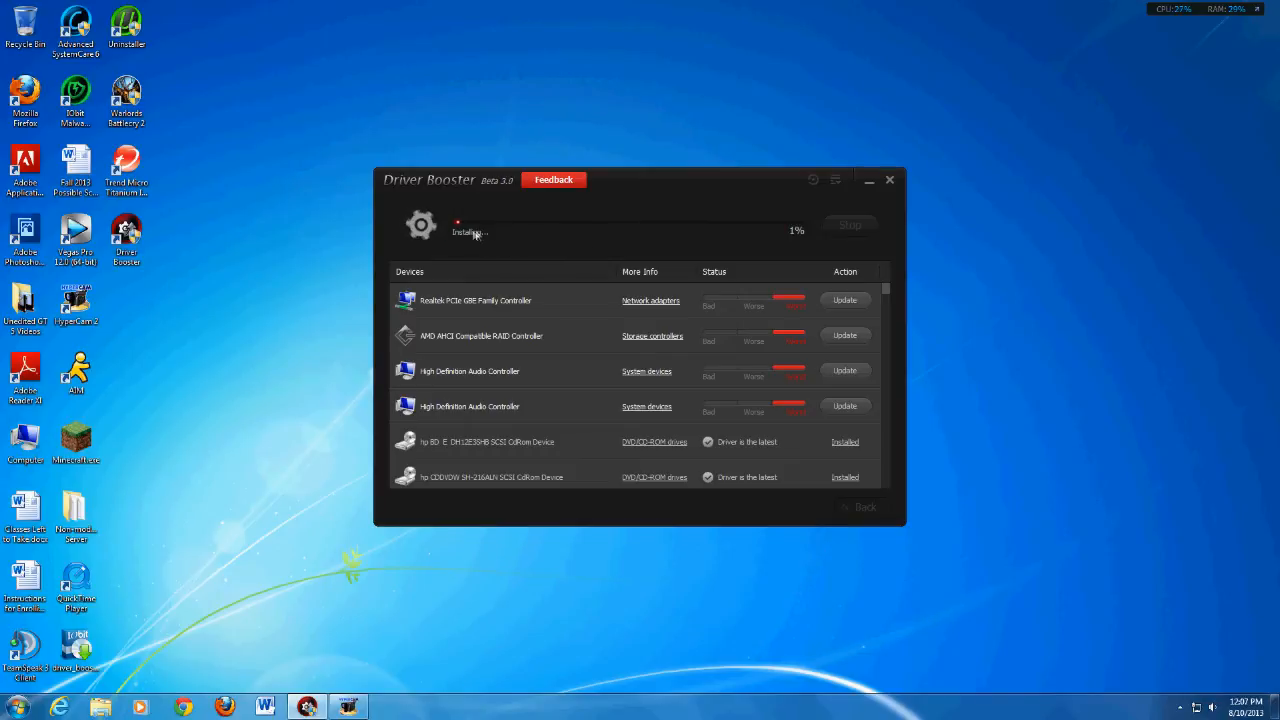
pyautogui.moveTo(592, 232)
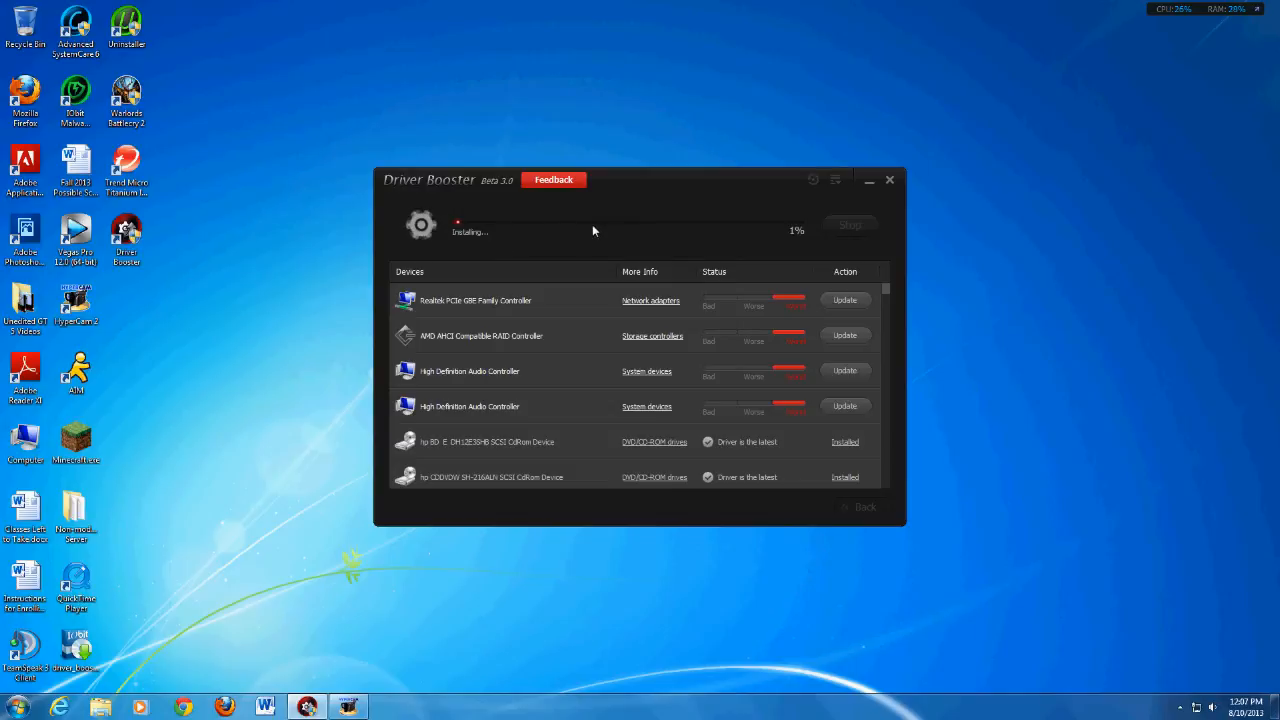
pyautogui.moveTo(580, 232)
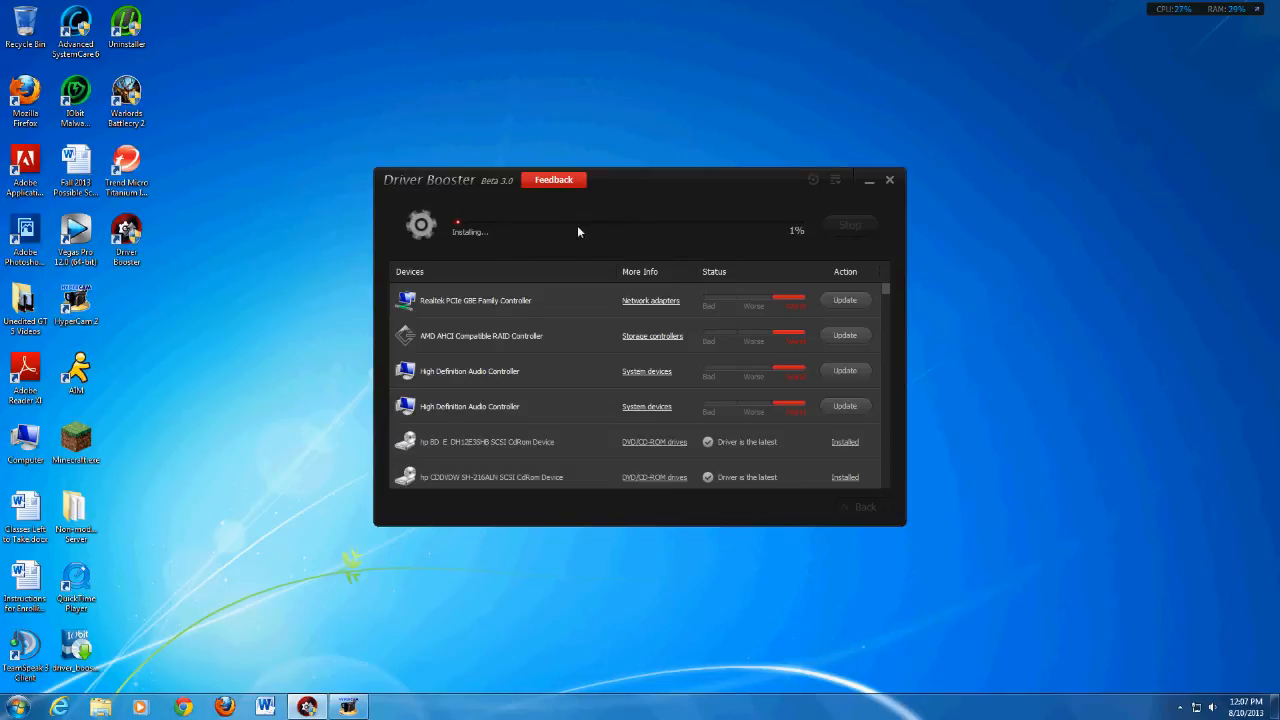
pyautogui.moveTo(592, 238)
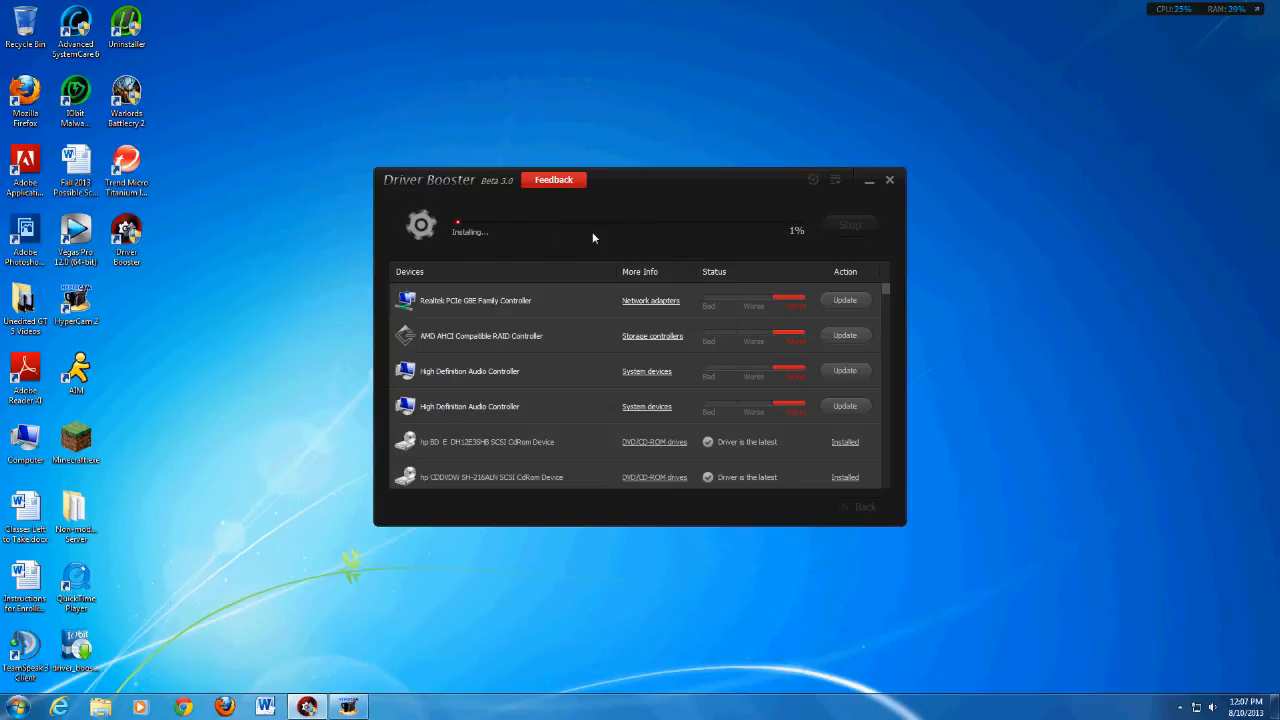
pyautogui.moveTo(560, 240)
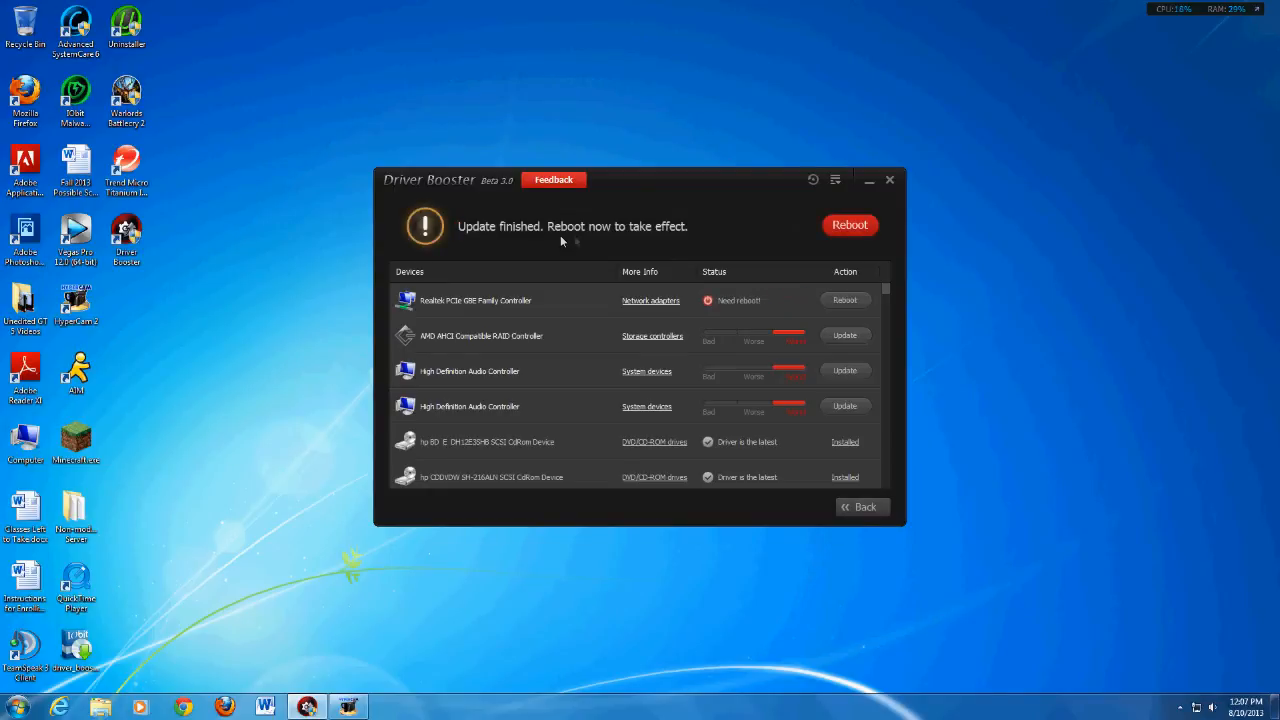
pyautogui.moveTo(604, 238)
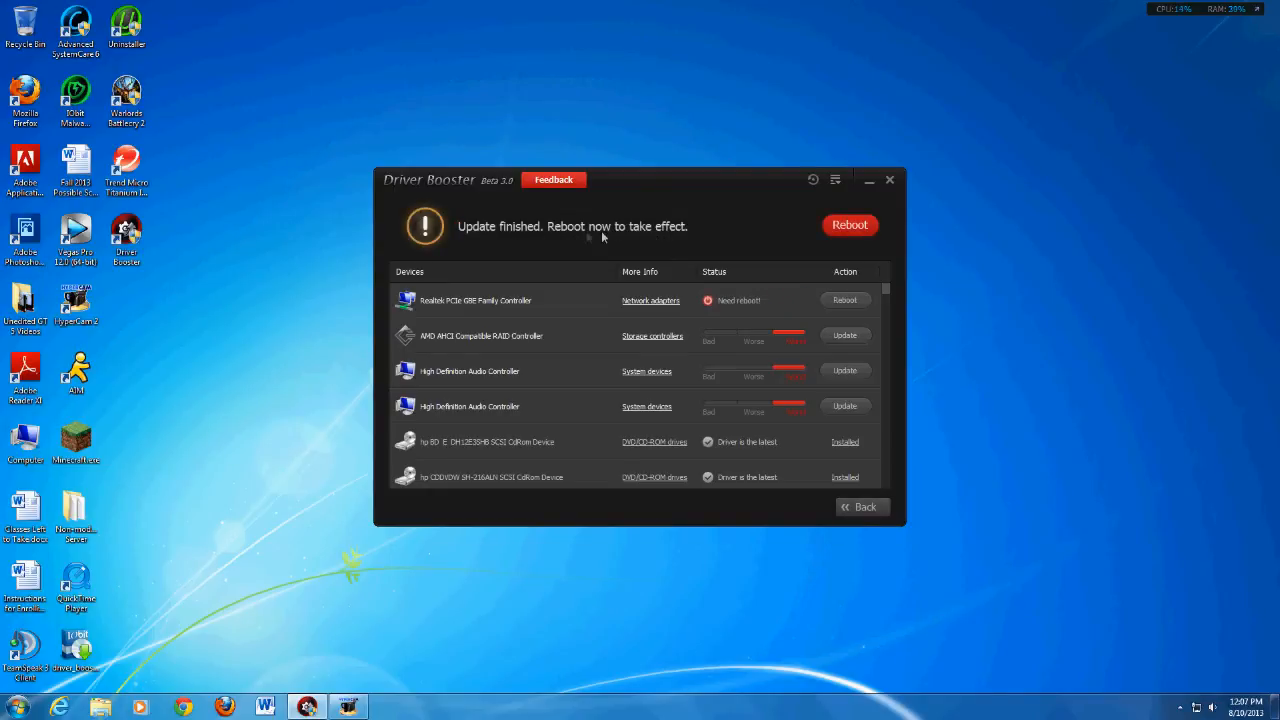
pyautogui.moveTo(582, 240)
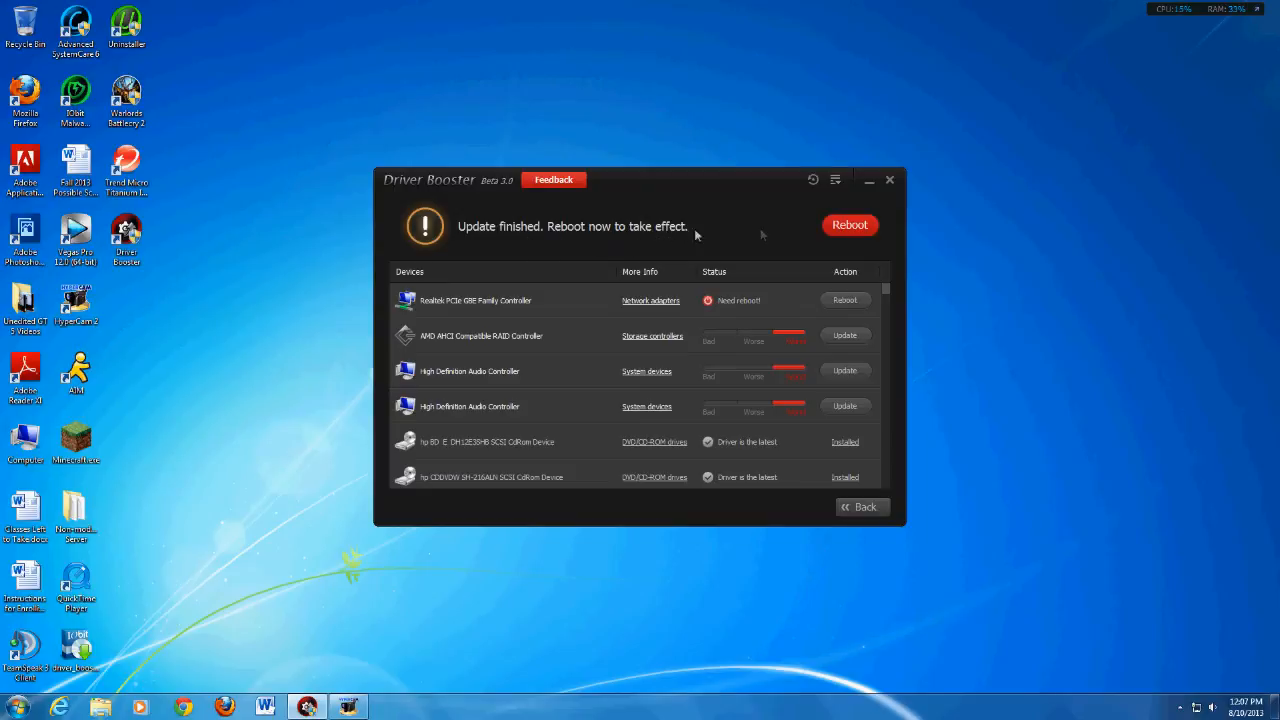
pyautogui.moveTo(730, 228)
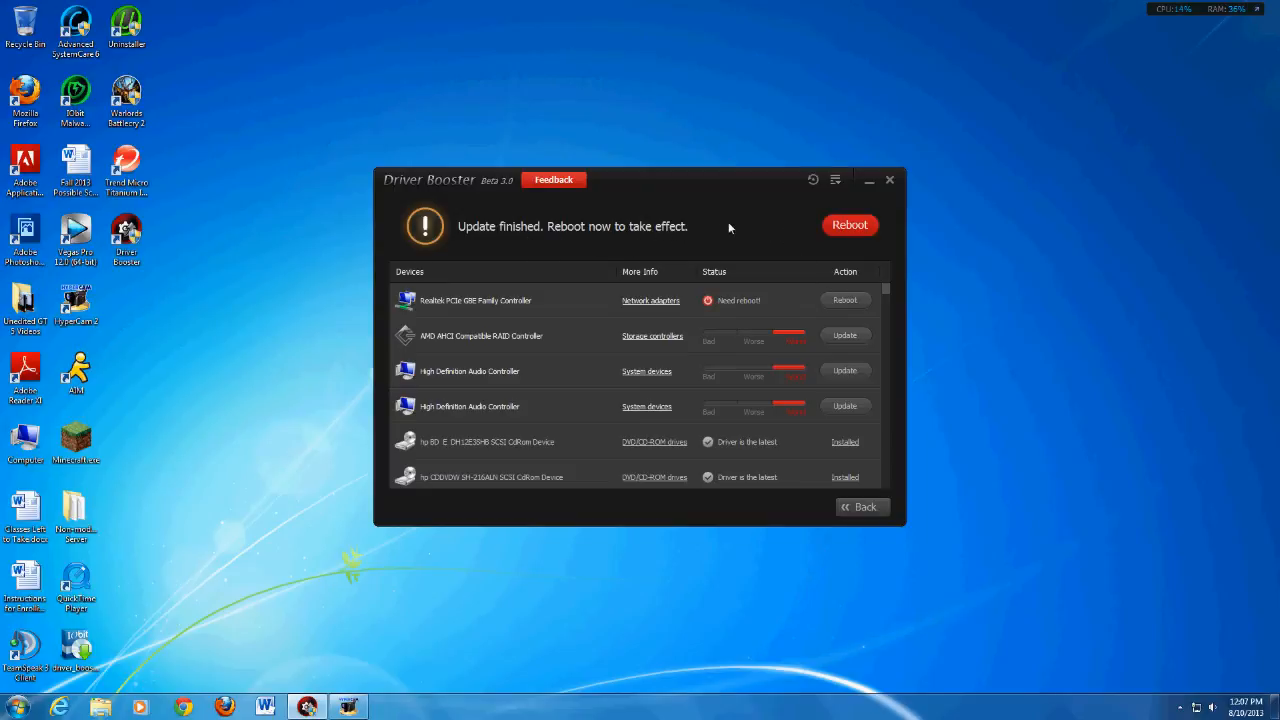
pyautogui.moveTo(702, 240)
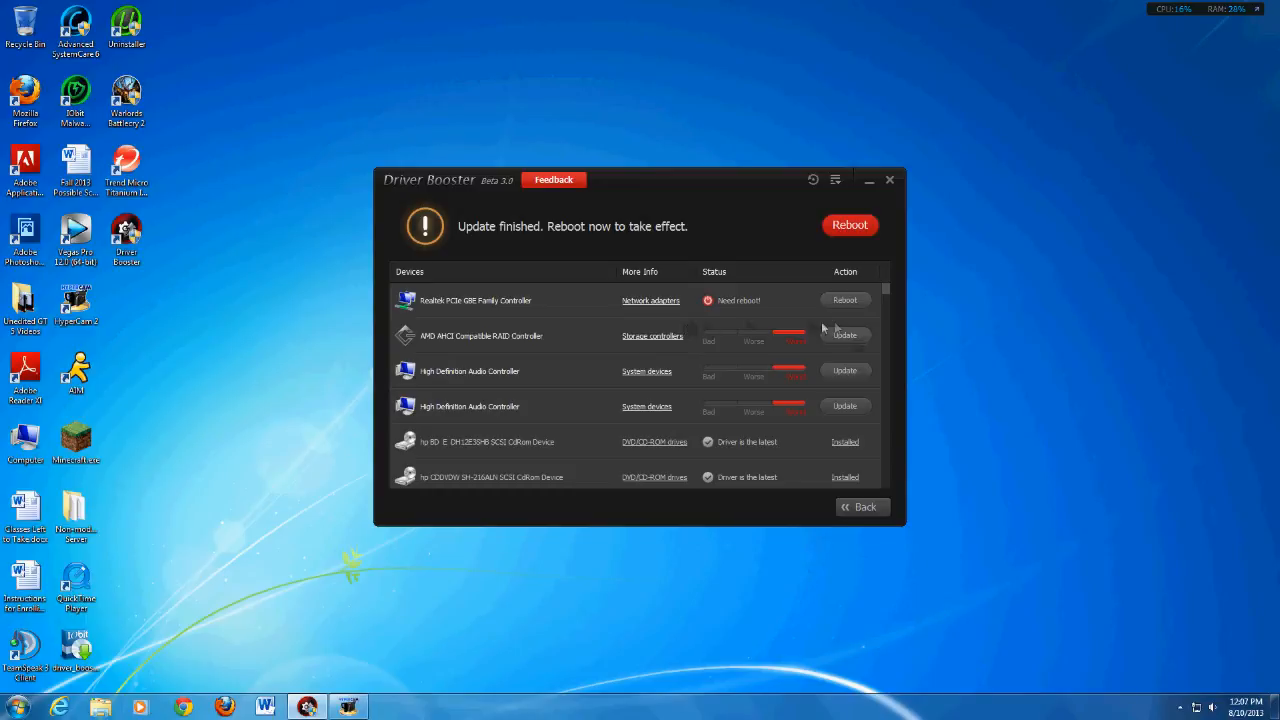
pyautogui.moveTo(568, 328)
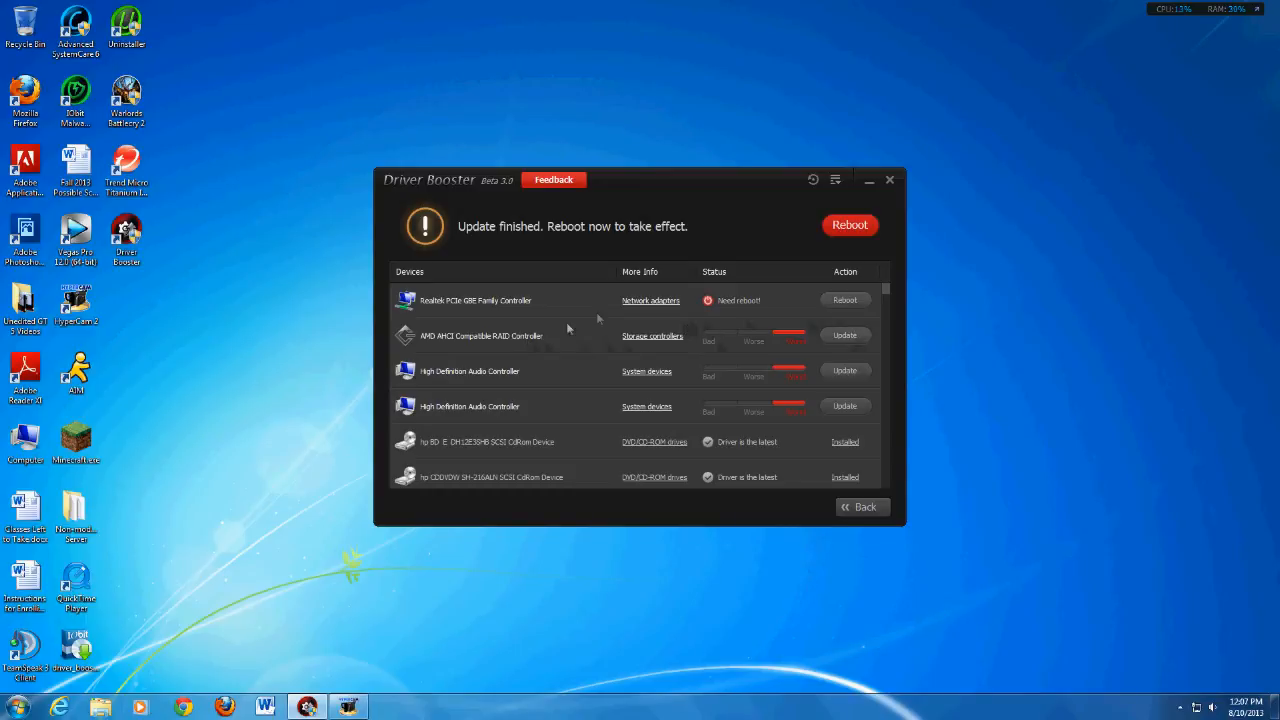
pyautogui.moveTo(580, 338)
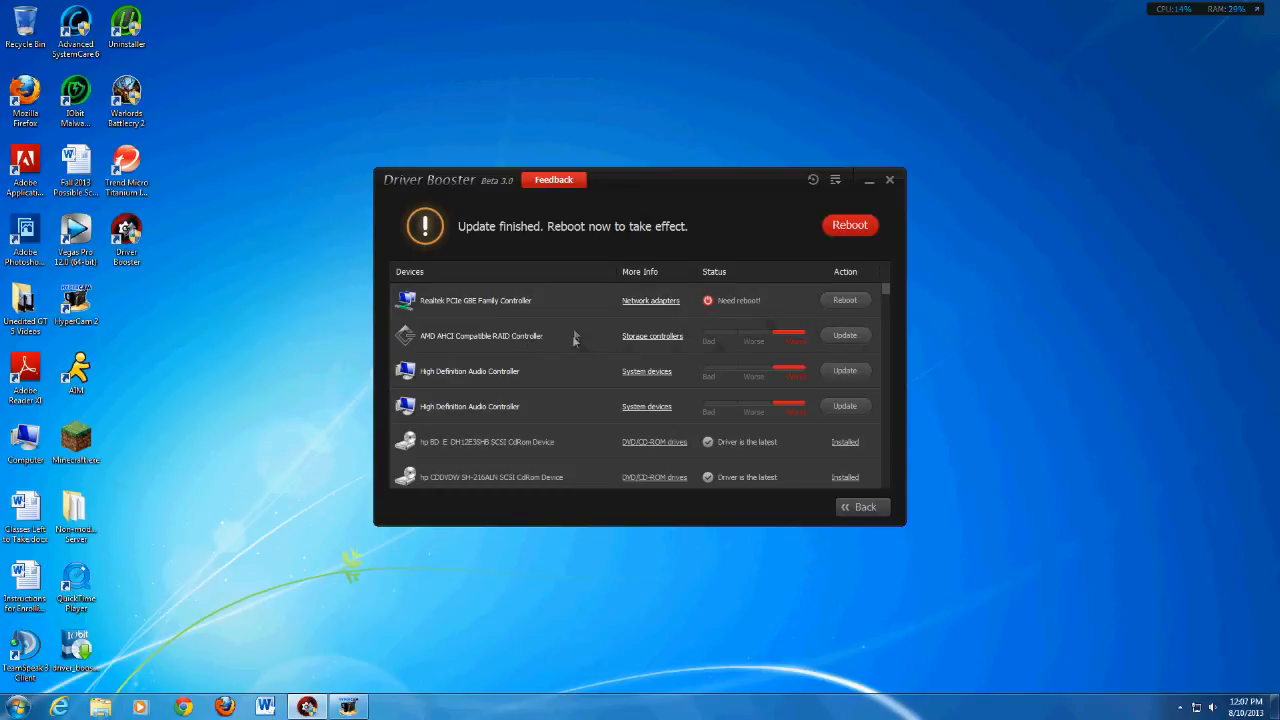
pyautogui.moveTo(466, 206)
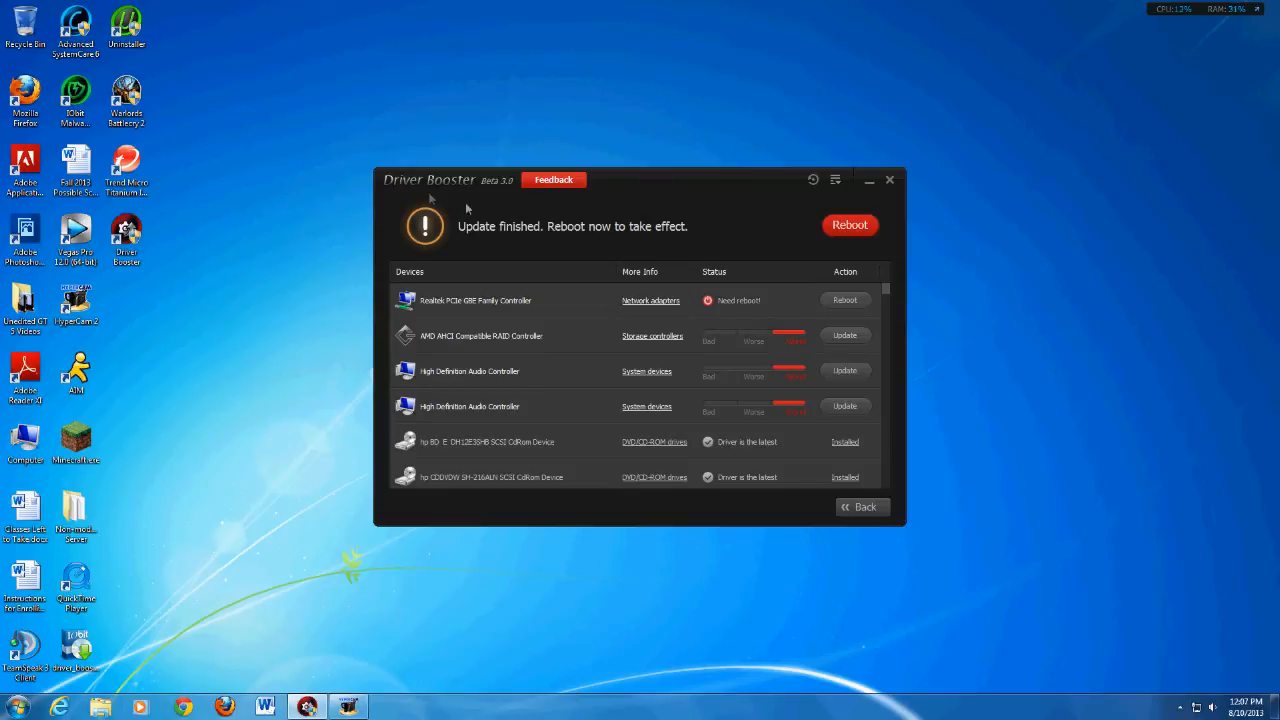
pyautogui.moveTo(748, 212)
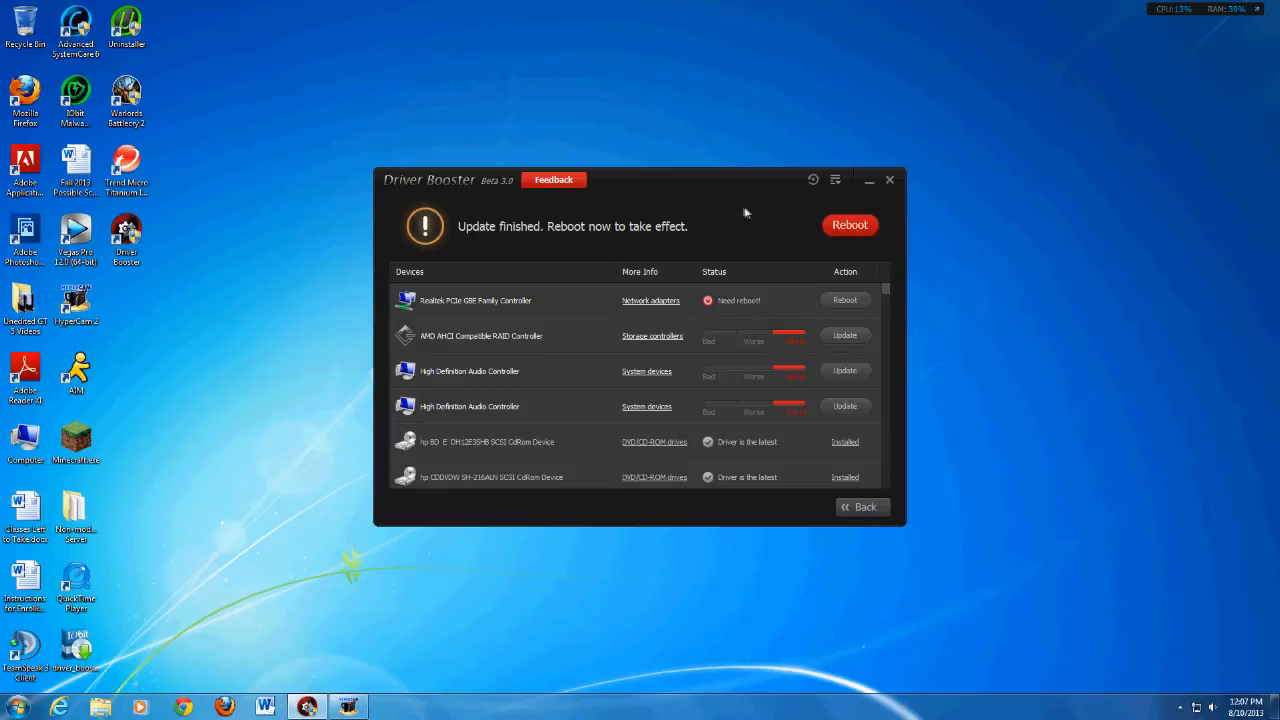
pyautogui.moveTo(714, 240)
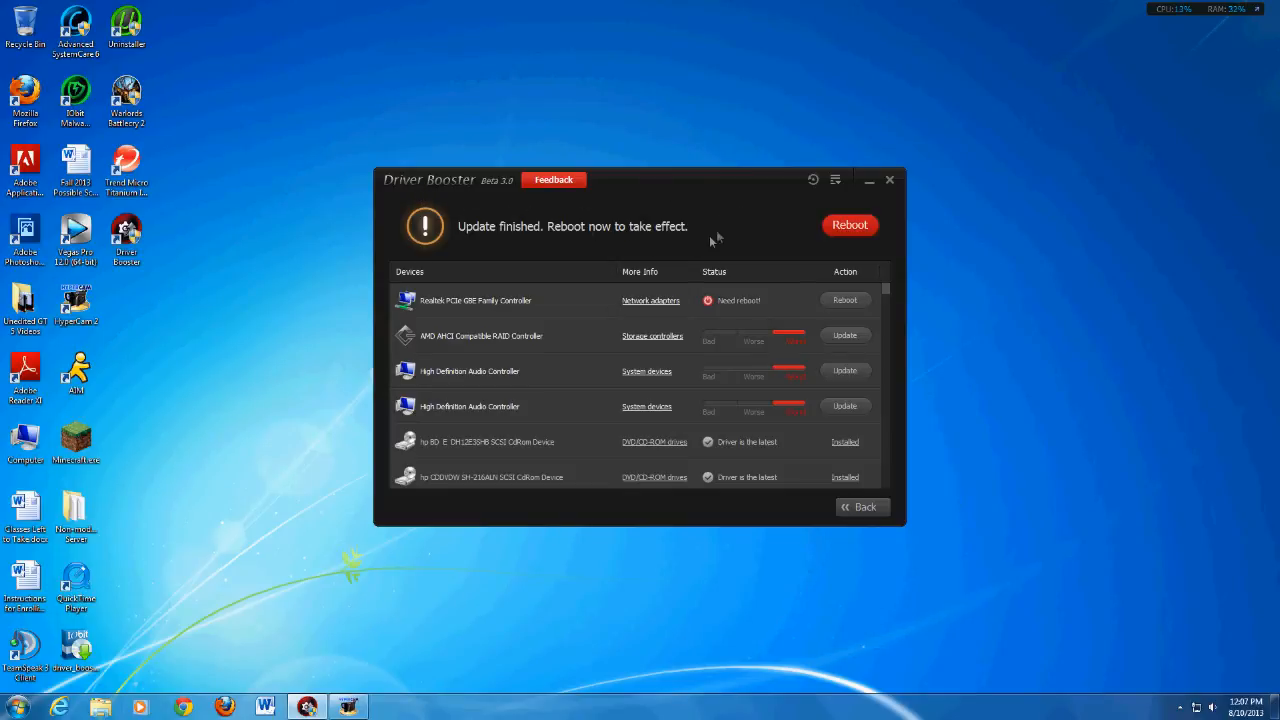
pyautogui.moveTo(728, 222)
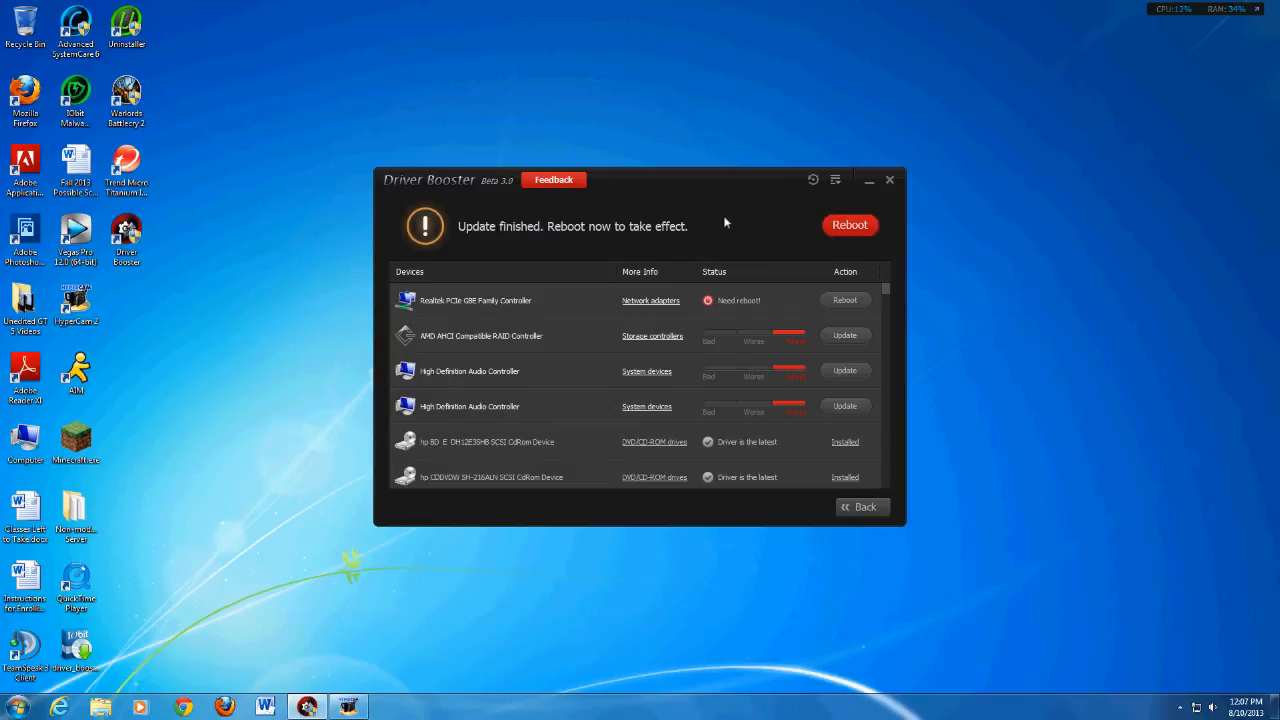
pyautogui.moveTo(716, 220)
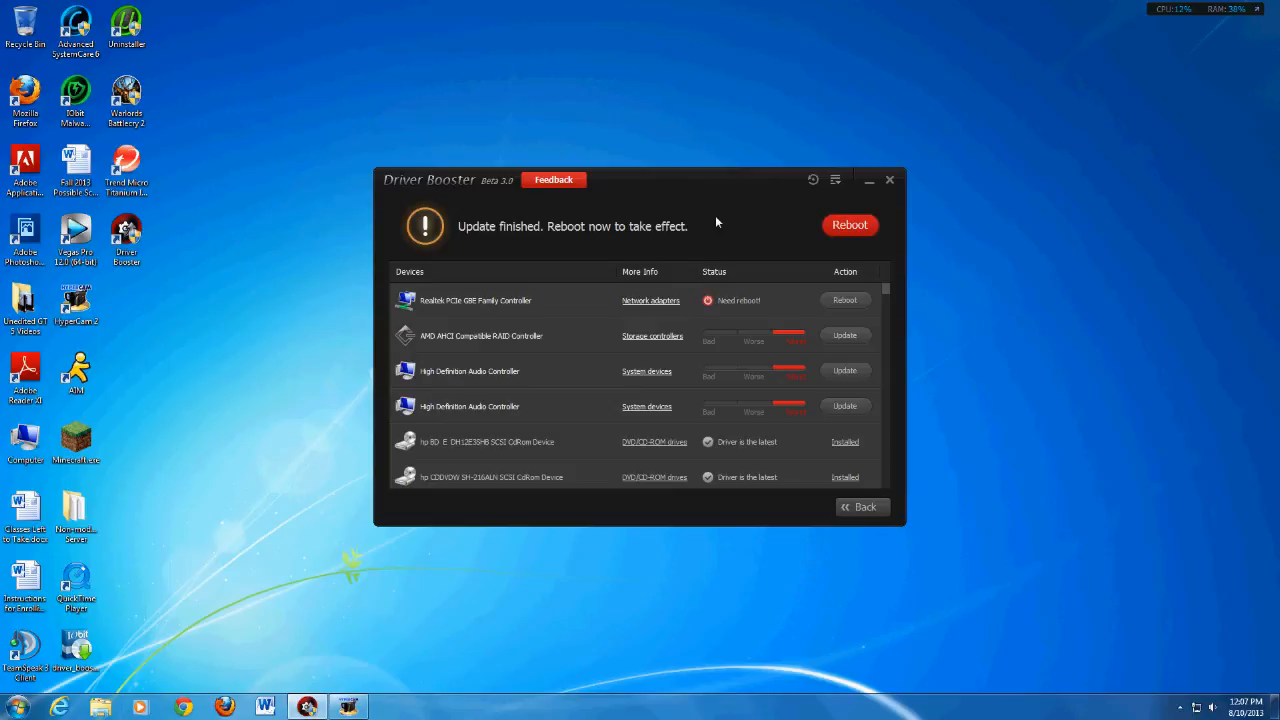
pyautogui.moveTo(780, 304)
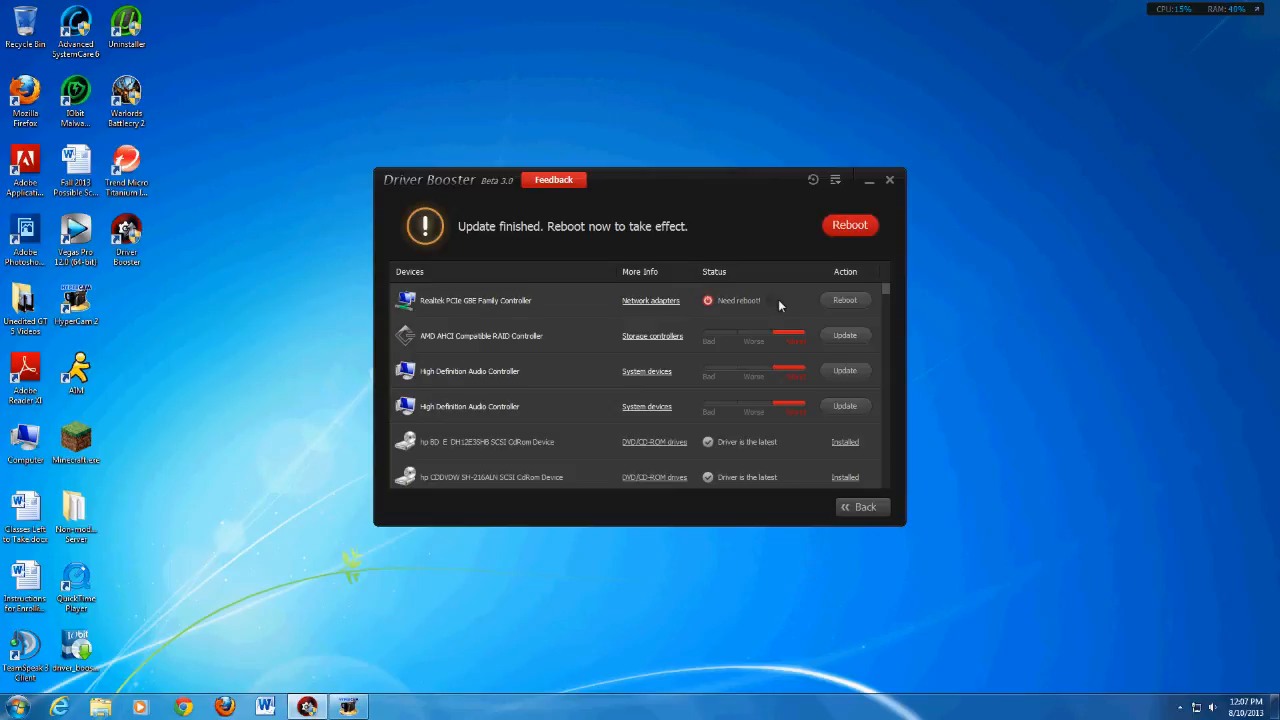
pyautogui.moveTo(756, 264)
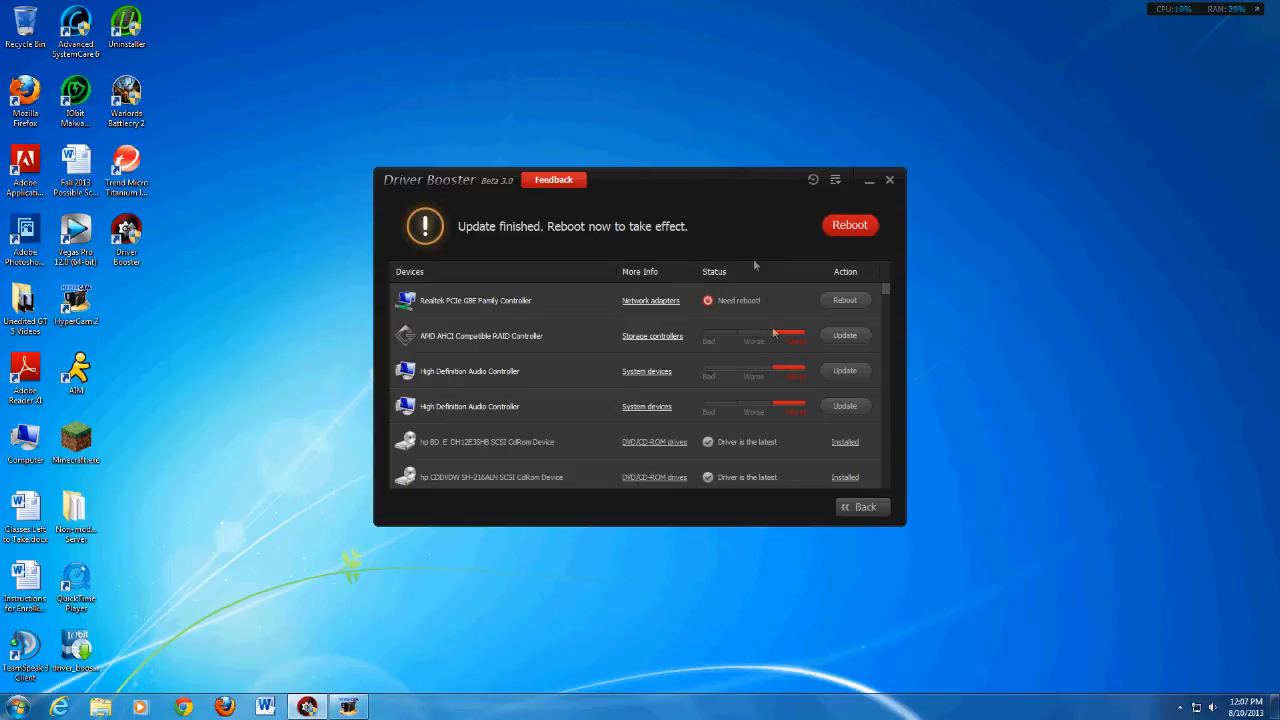
pyautogui.moveTo(744, 202)
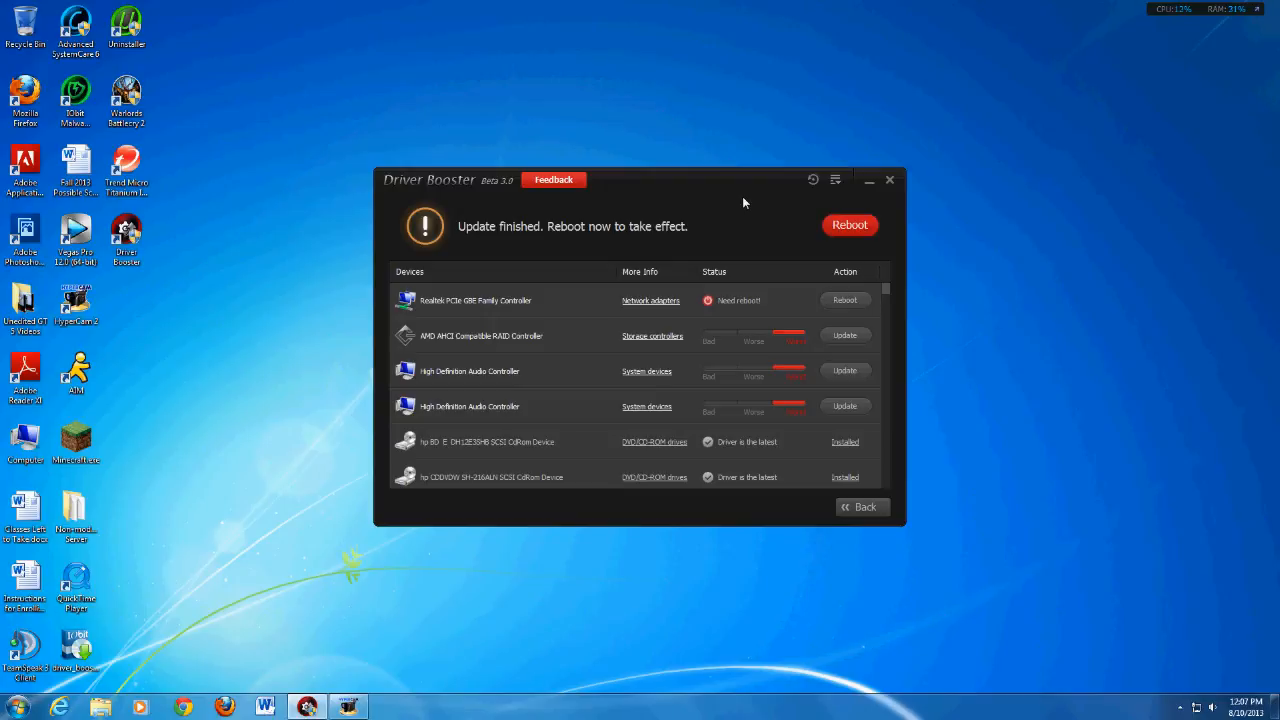
pyautogui.moveTo(872, 354)
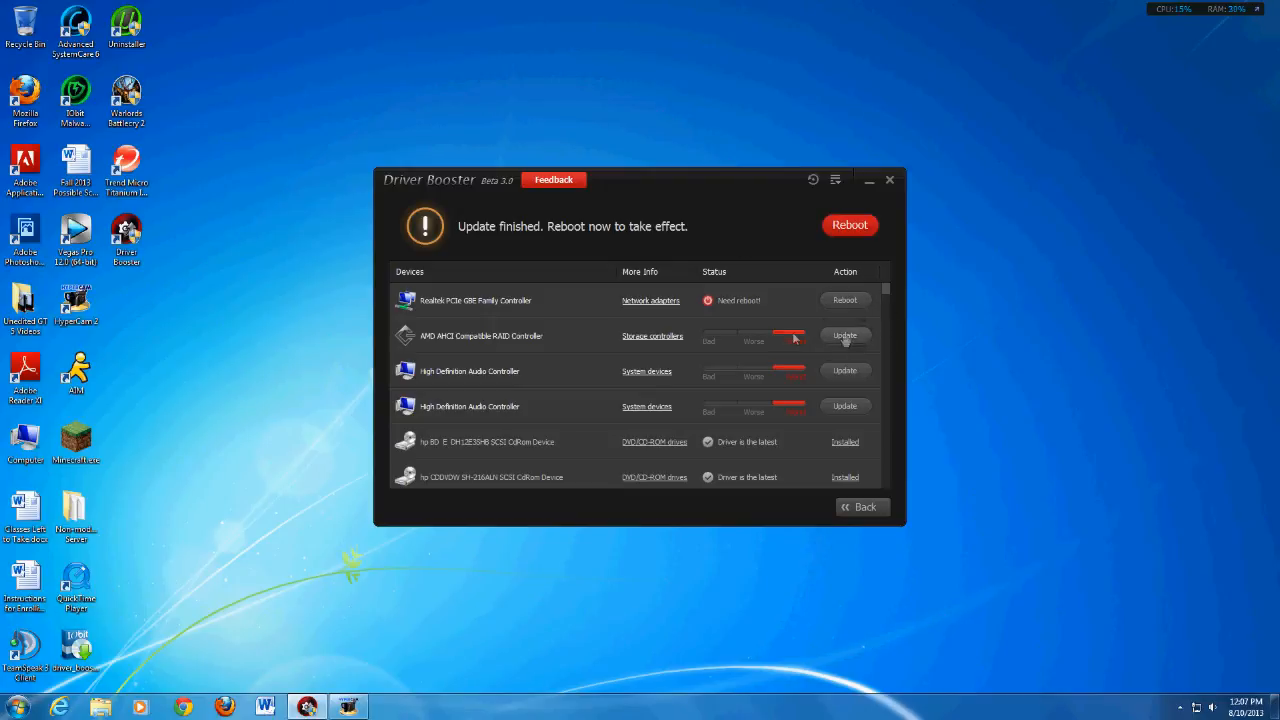
pyautogui.moveTo(588, 408)
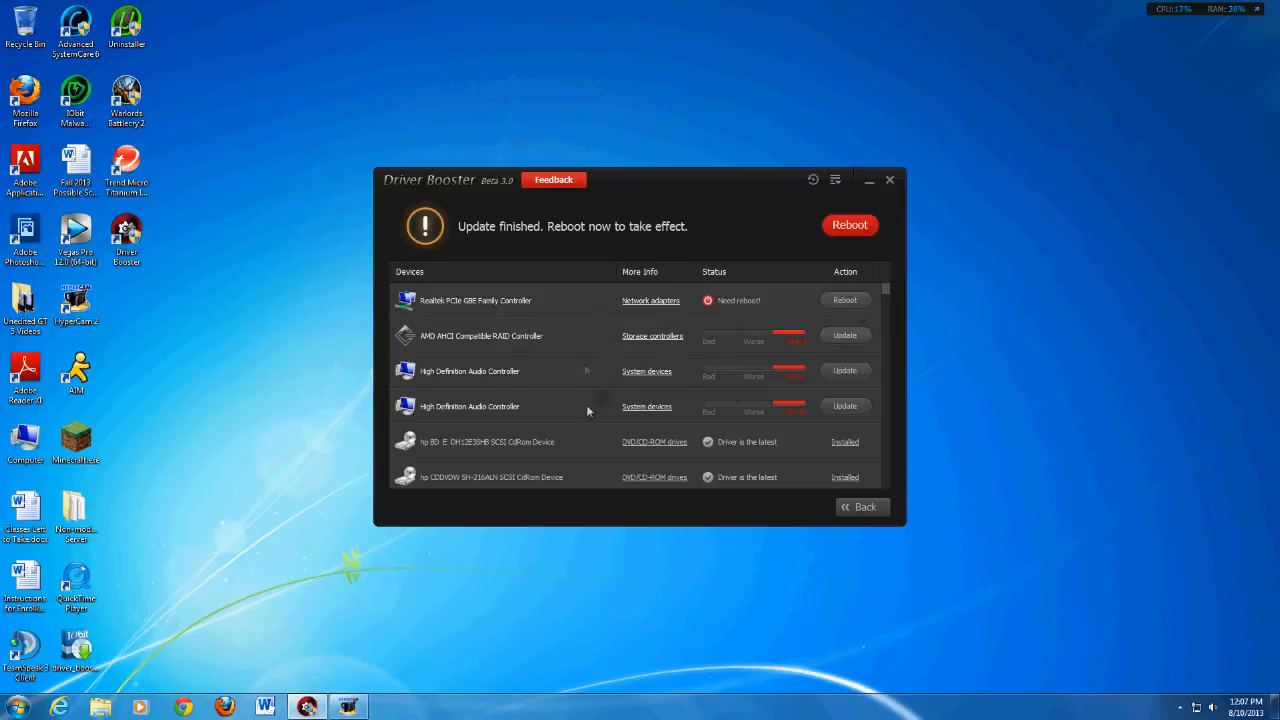
pyautogui.moveTo(742, 224)
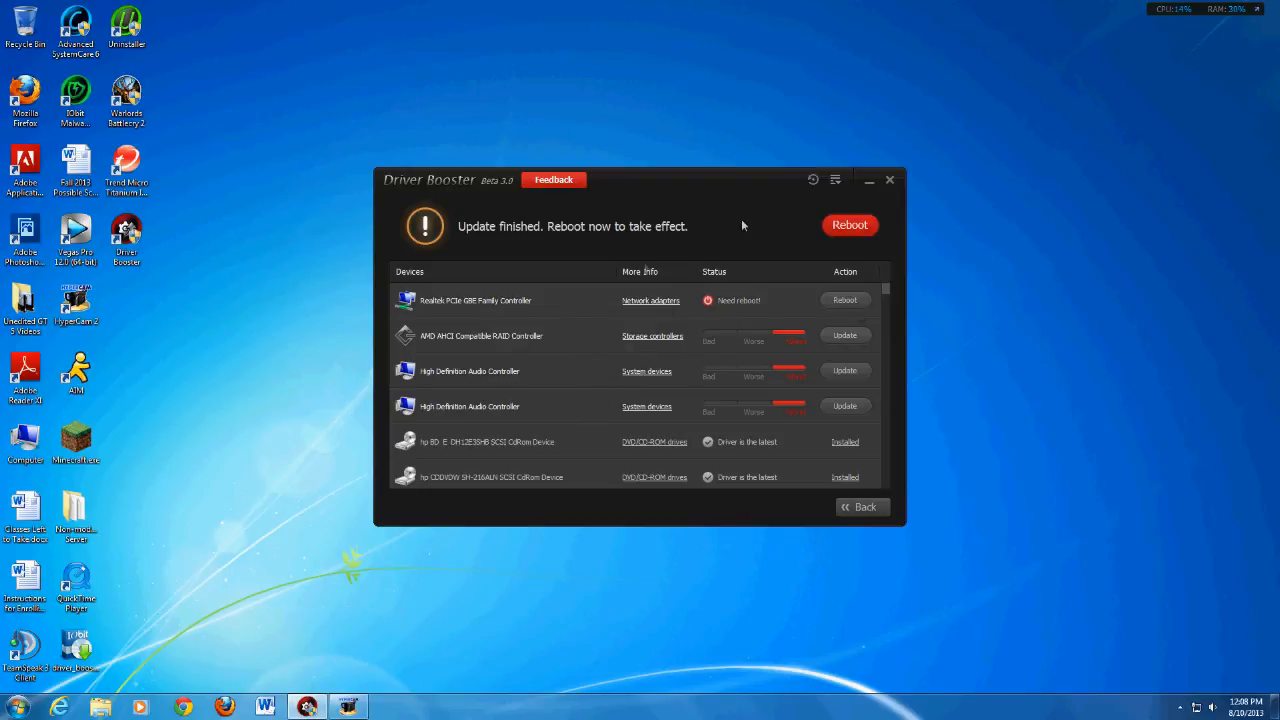
pyautogui.moveTo(606, 324)
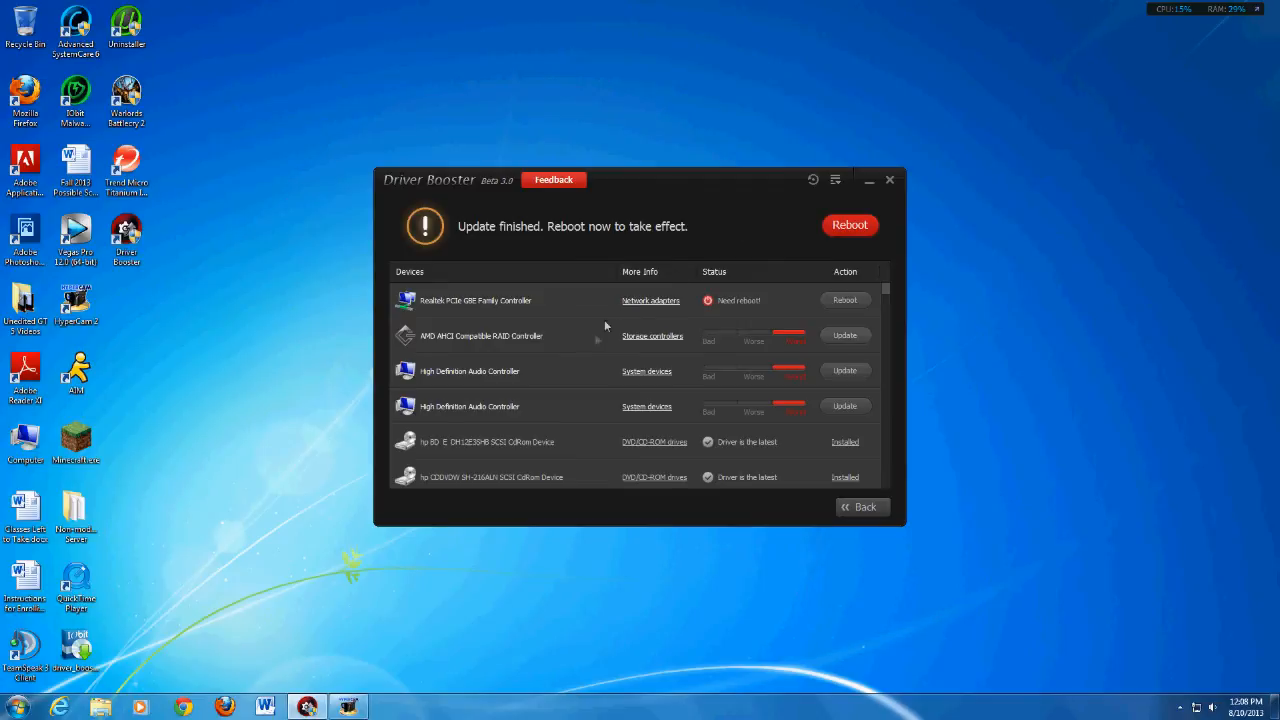
pyautogui.moveTo(844, 340)
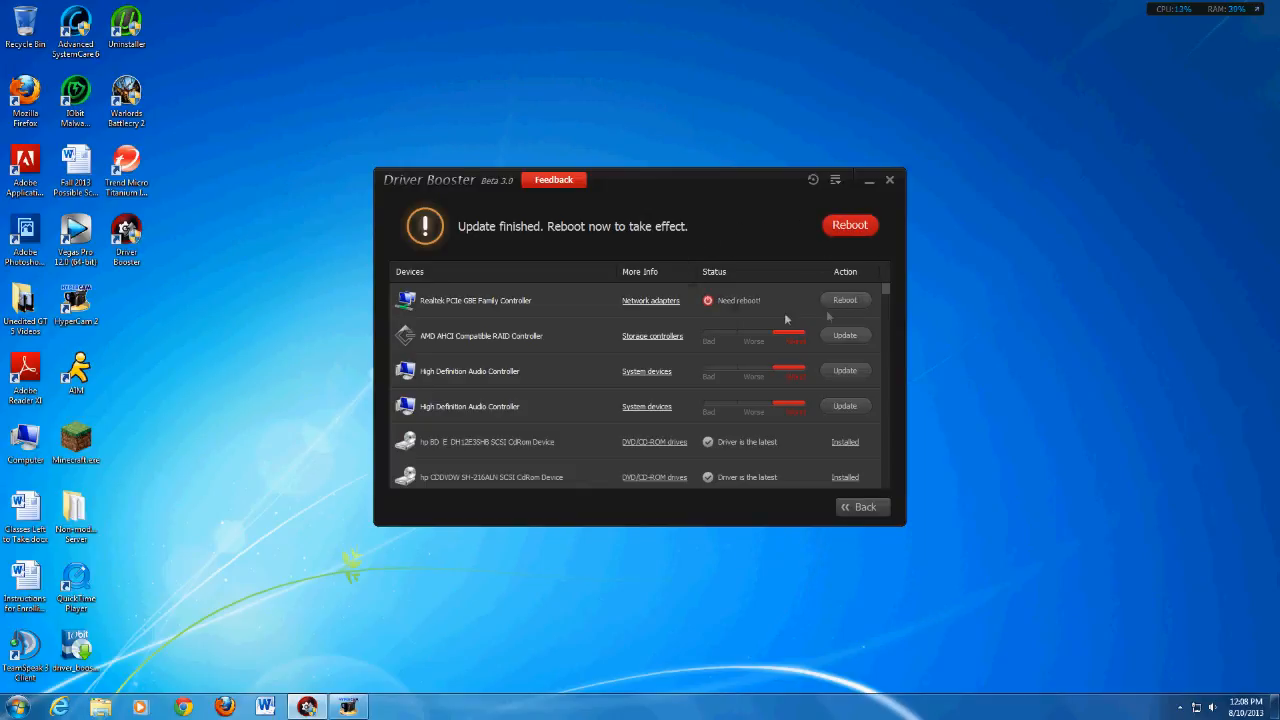
pyautogui.moveTo(848, 290)
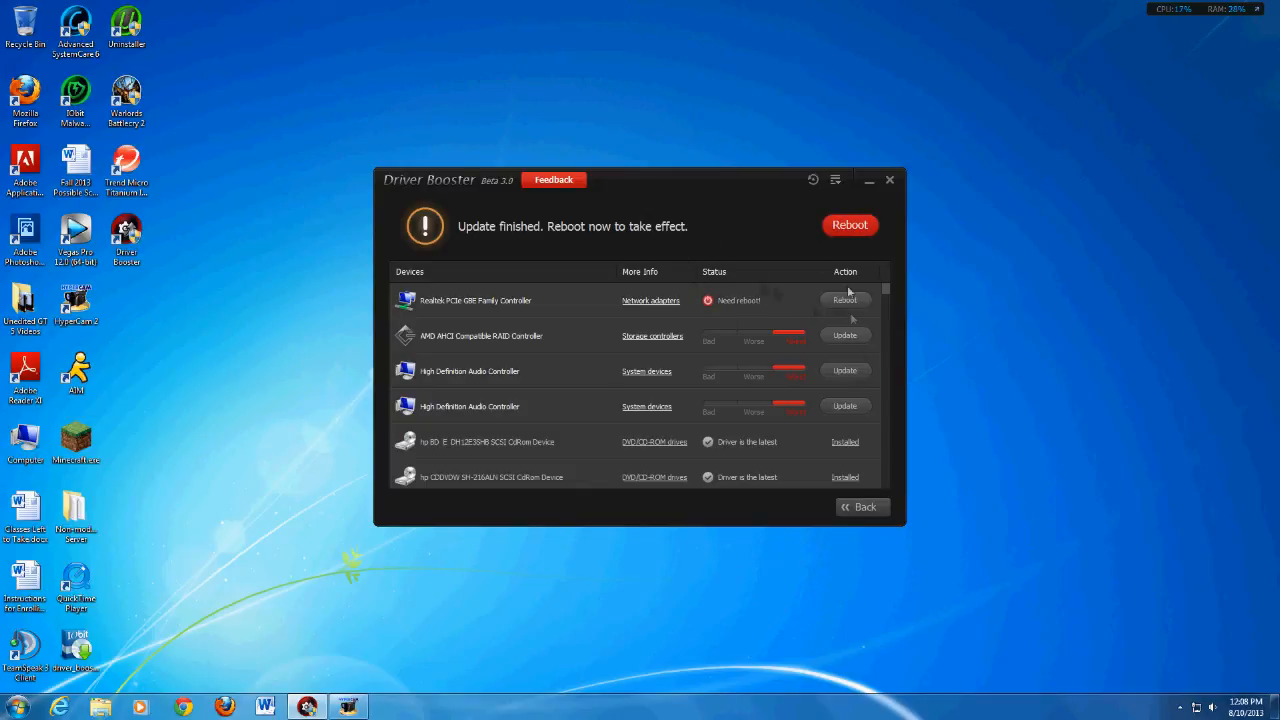
pyautogui.moveTo(850, 304)
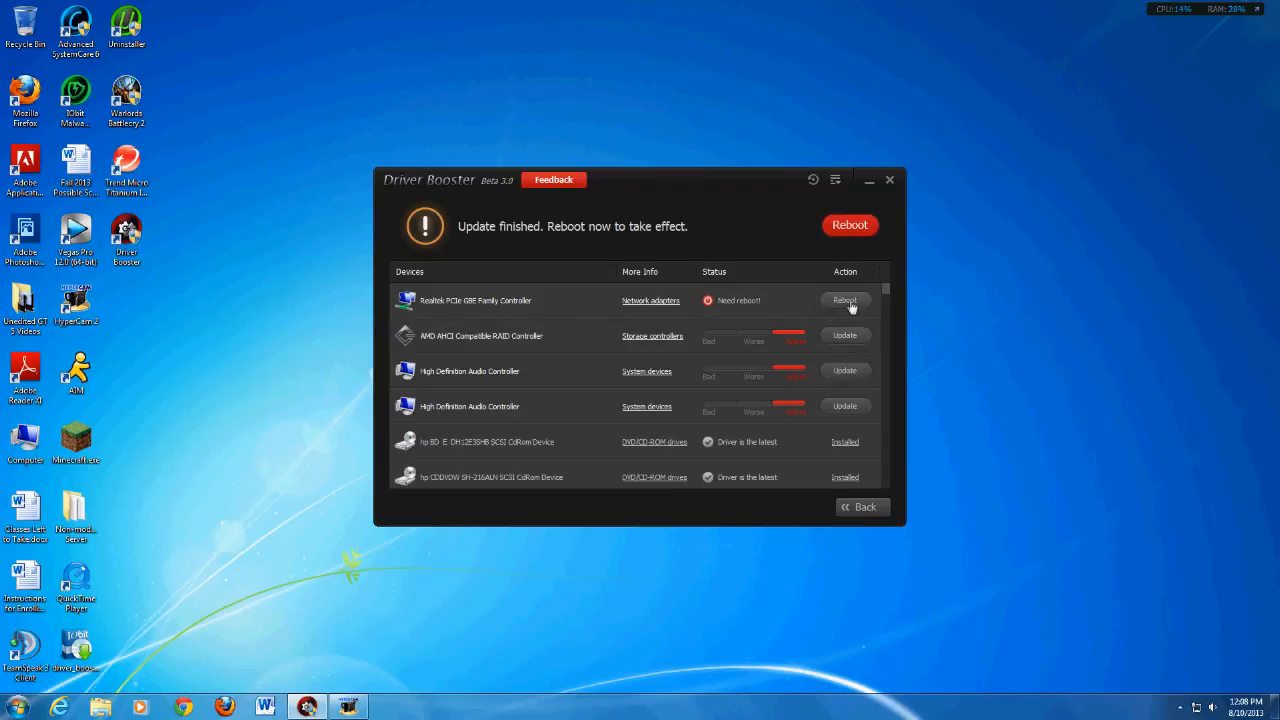
pyautogui.moveTo(752, 222)
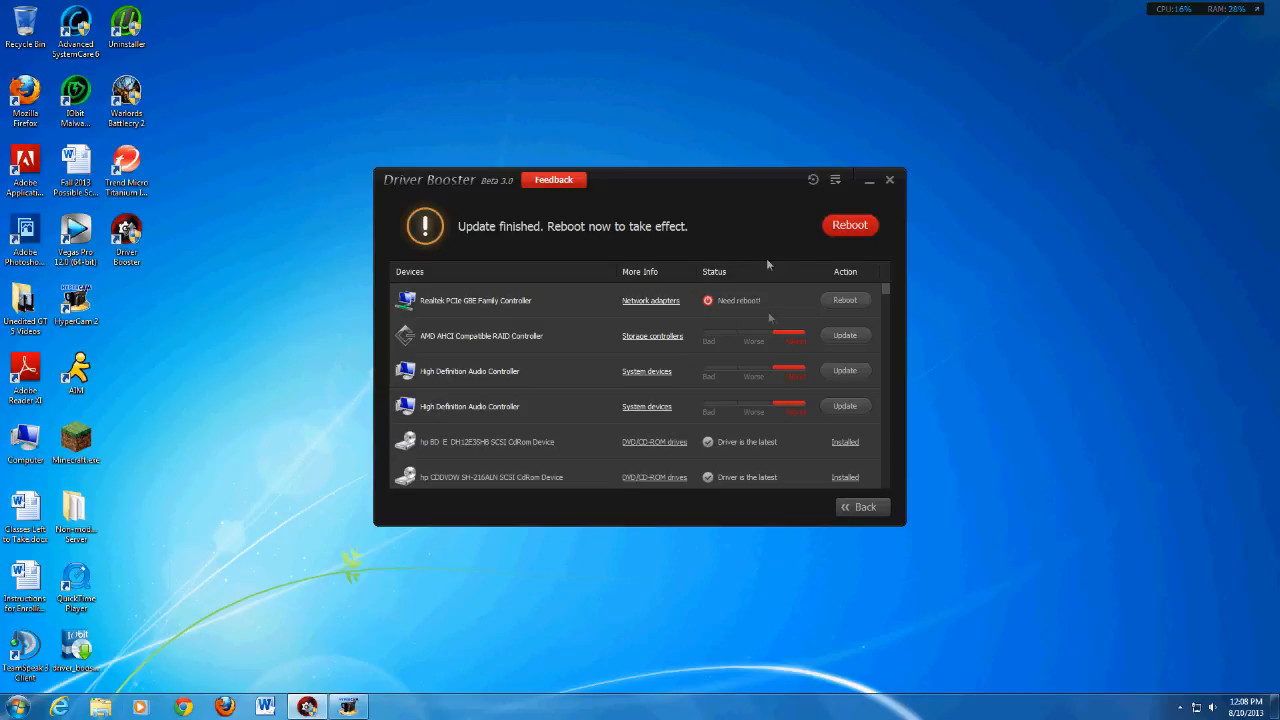
pyautogui.moveTo(694, 312)
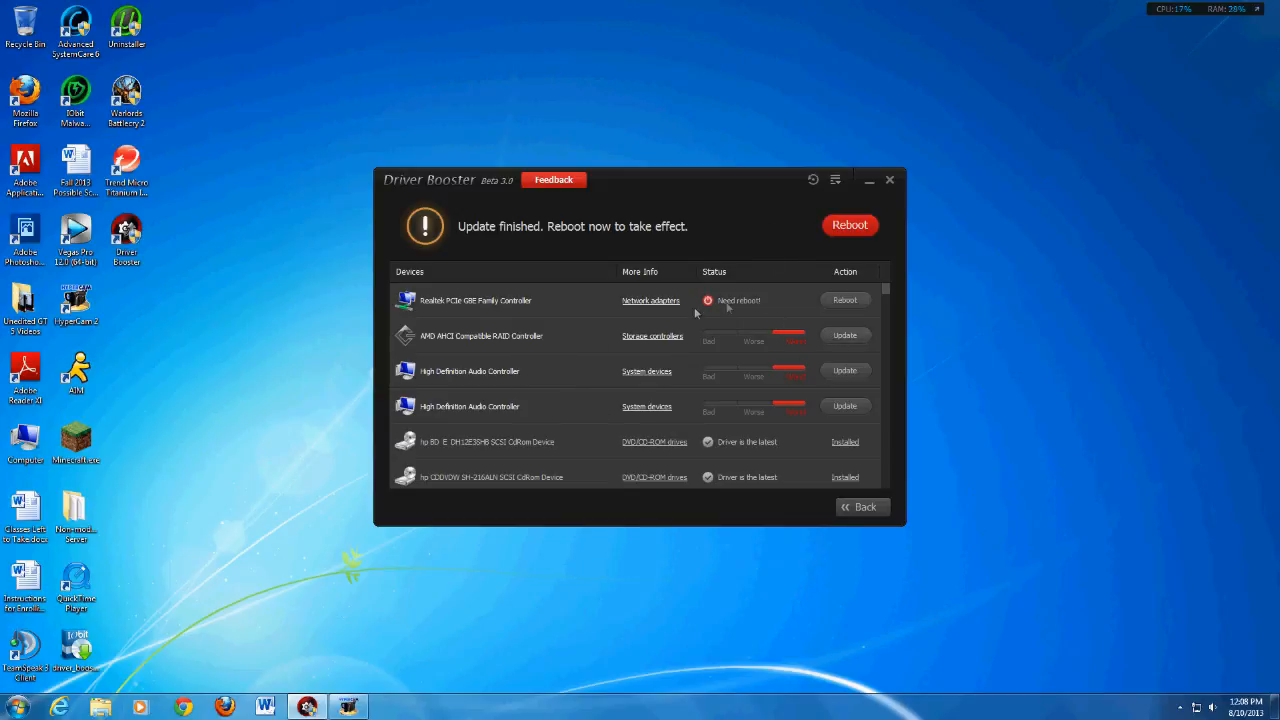
pyautogui.moveTo(734, 222)
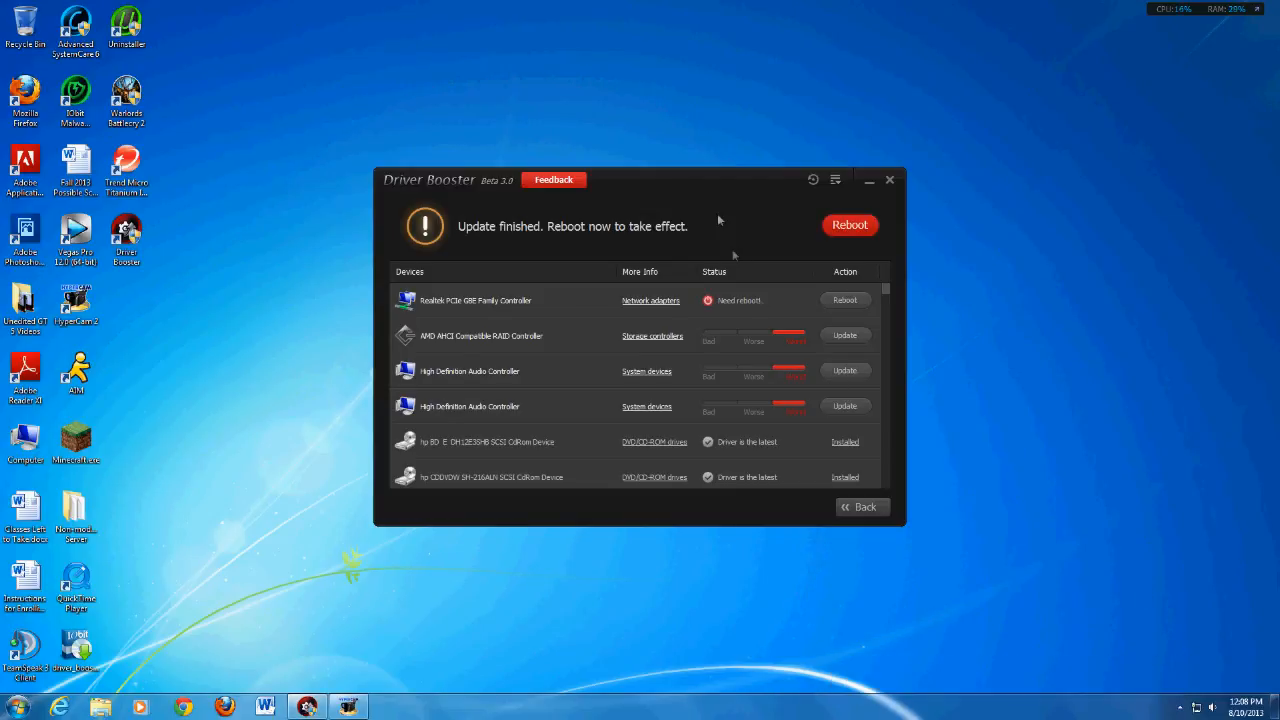
pyautogui.moveTo(624, 240)
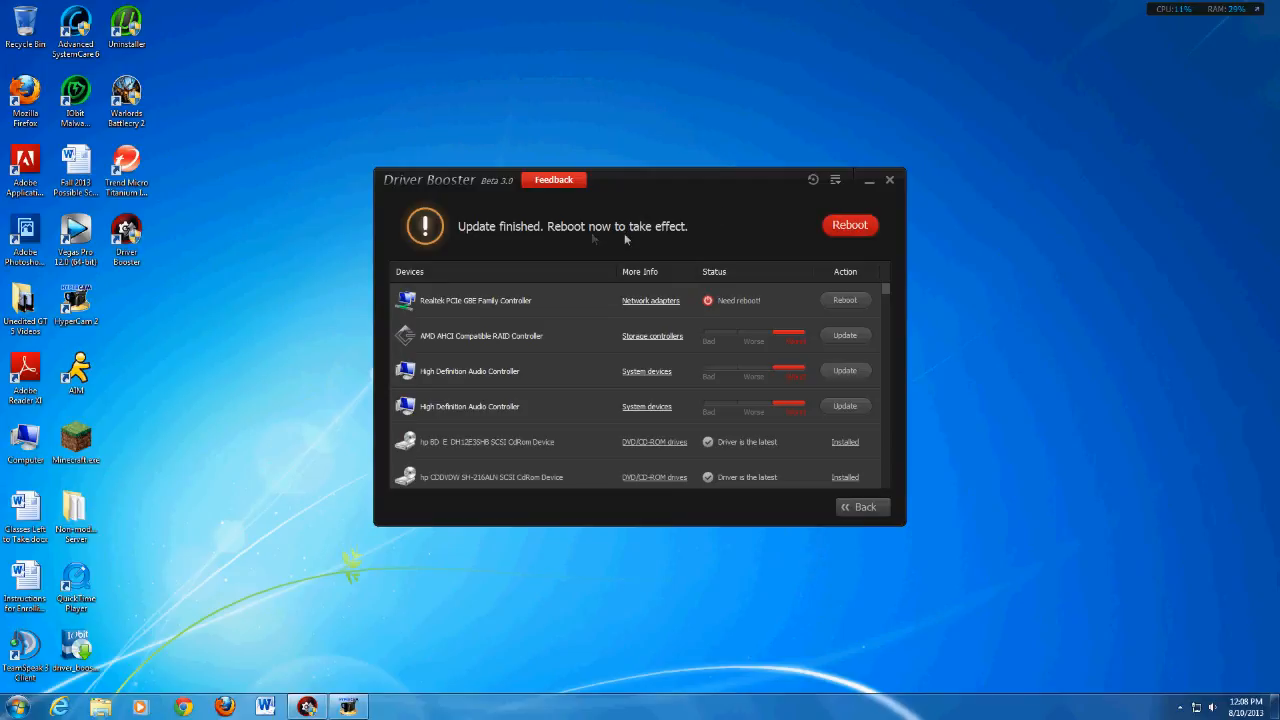
pyautogui.moveTo(732, 218)
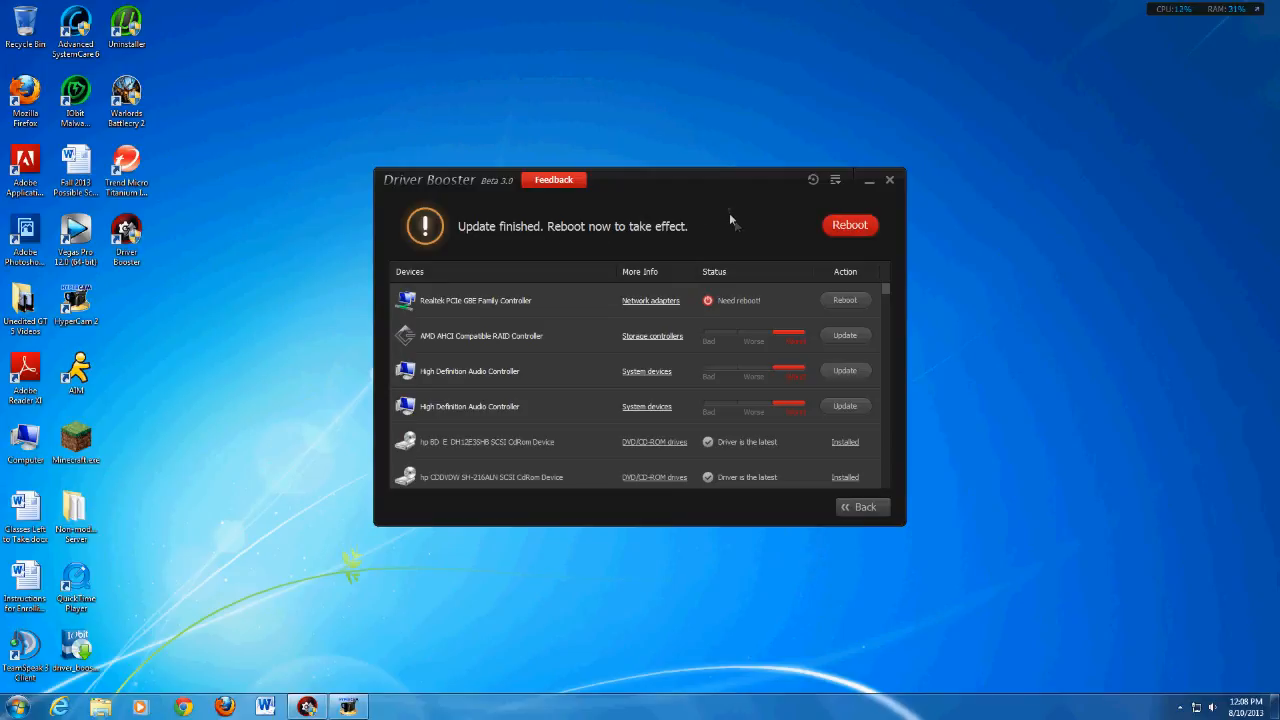